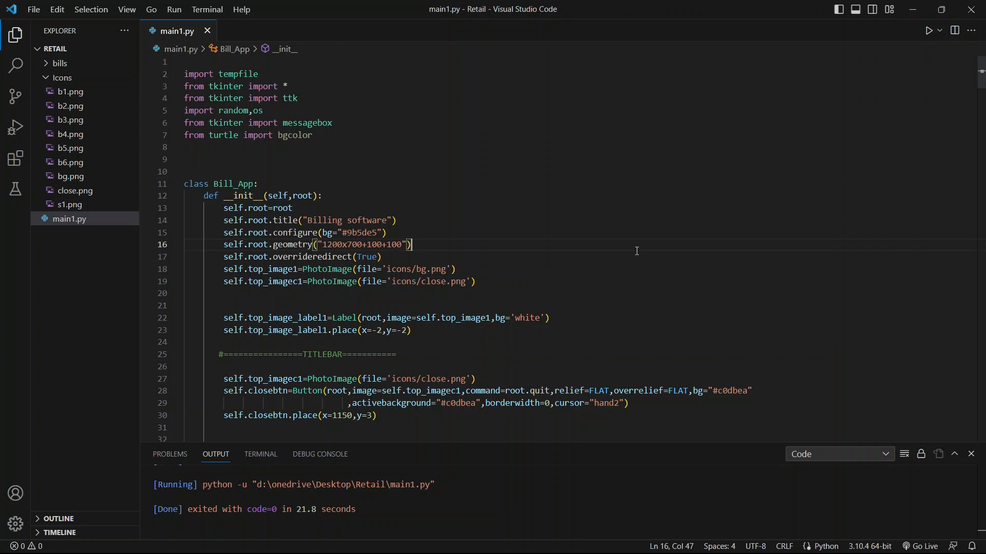
Run main1.py to preview the Retail Billing Software window.
left_click(915, 30)
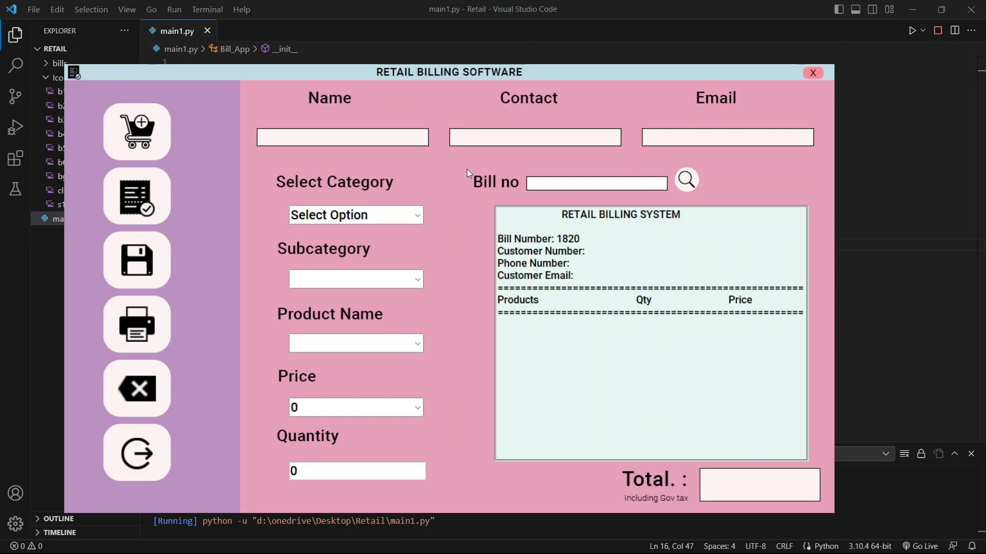
Close the billing app, preview bg.png, and create a new main.py in the Retail project.
left_click(811, 72)
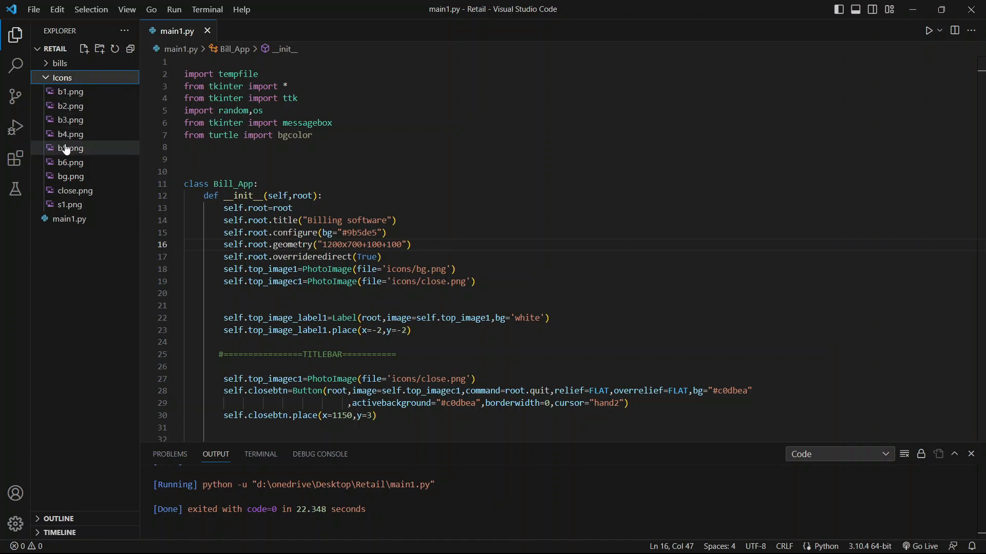
left_click(71, 175)
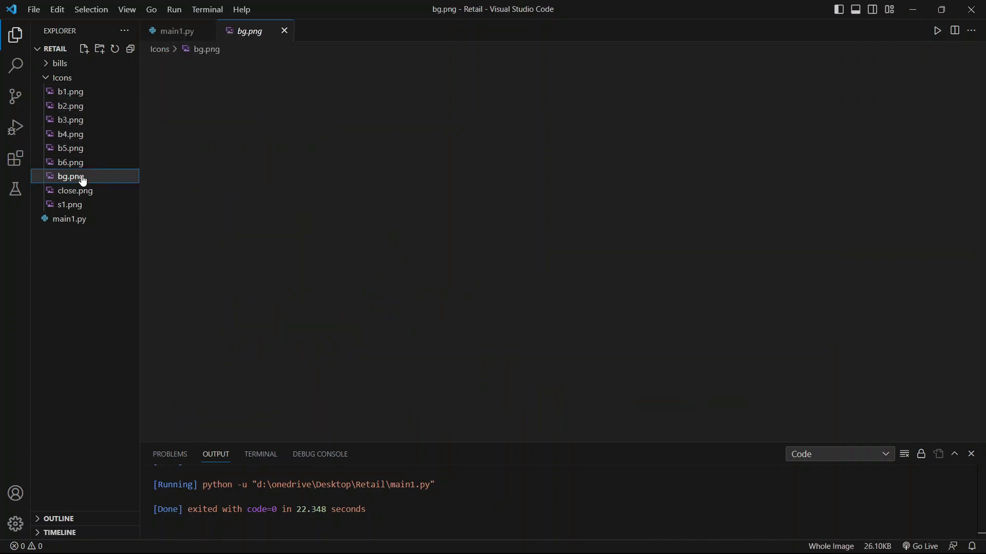
left_click(70, 175)
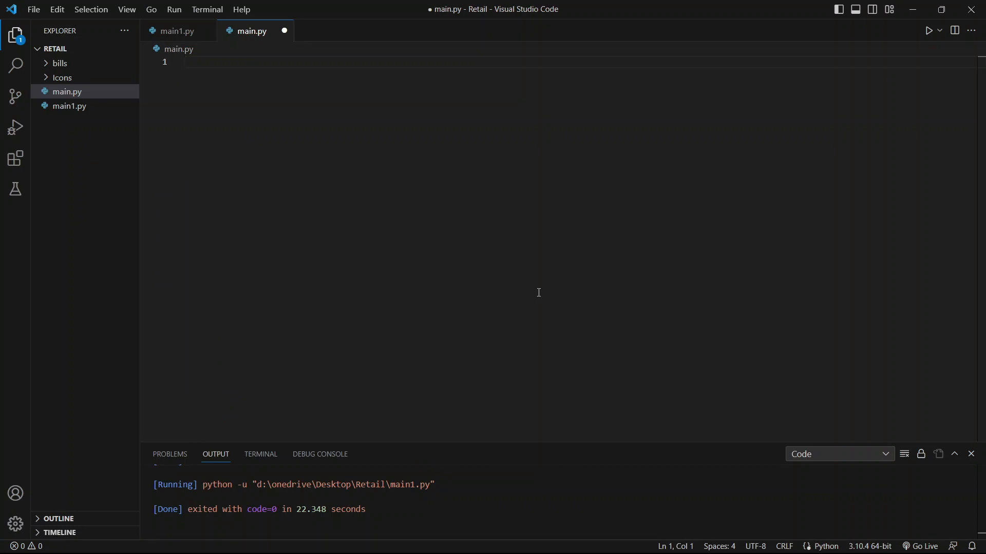
Import tempfile and everything from tkinter at the top of main.py.
left_click(184, 62)
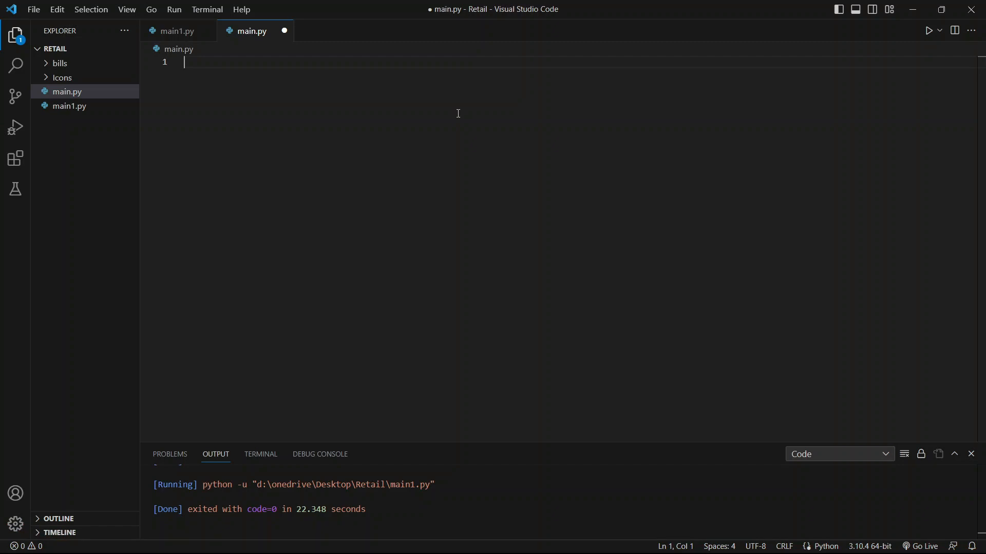
type("import")
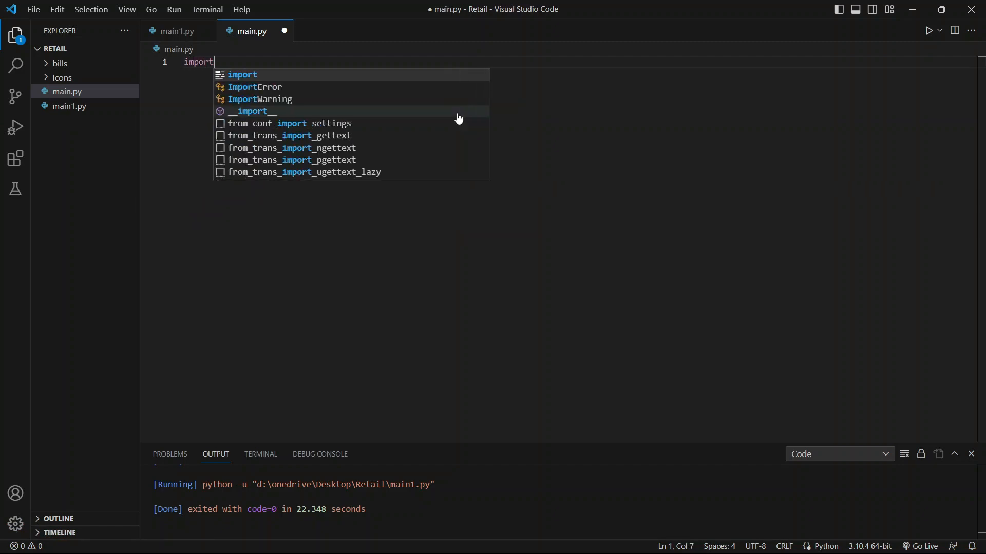
type("tem")
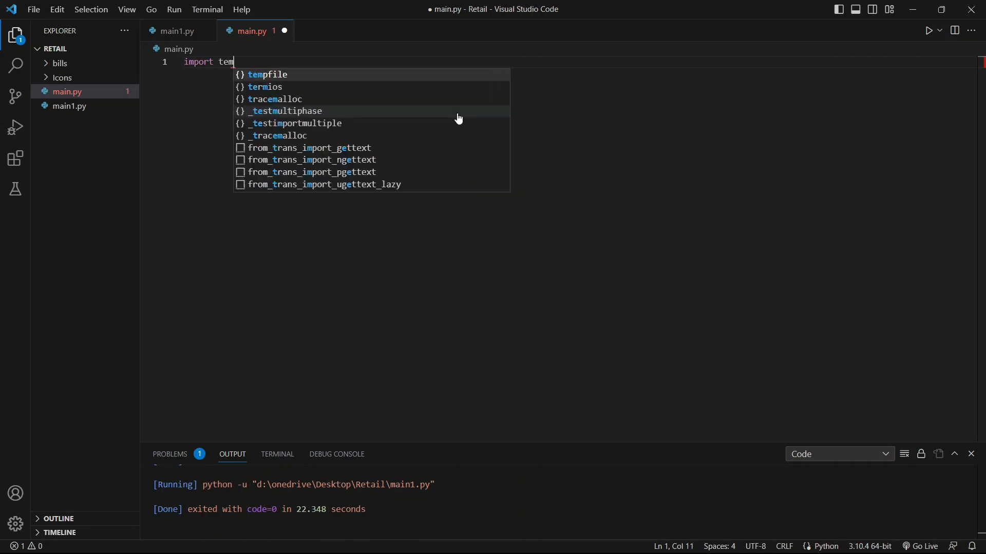
type("pfiles")
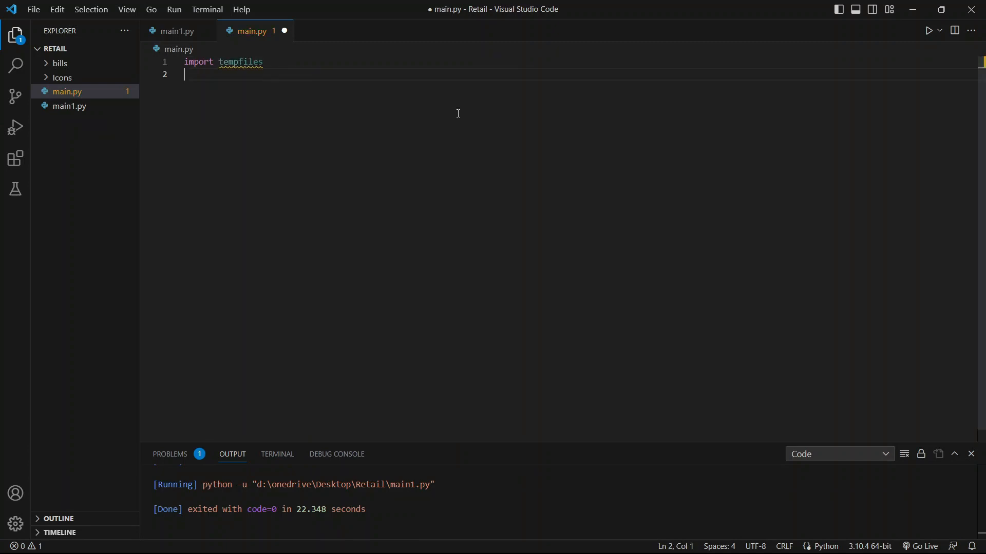
type("fro")
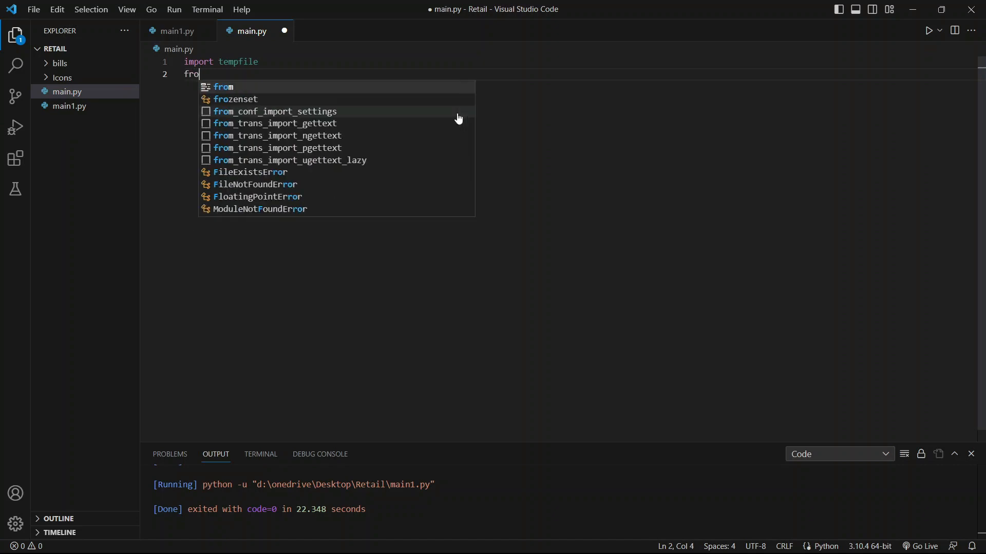
type("m")
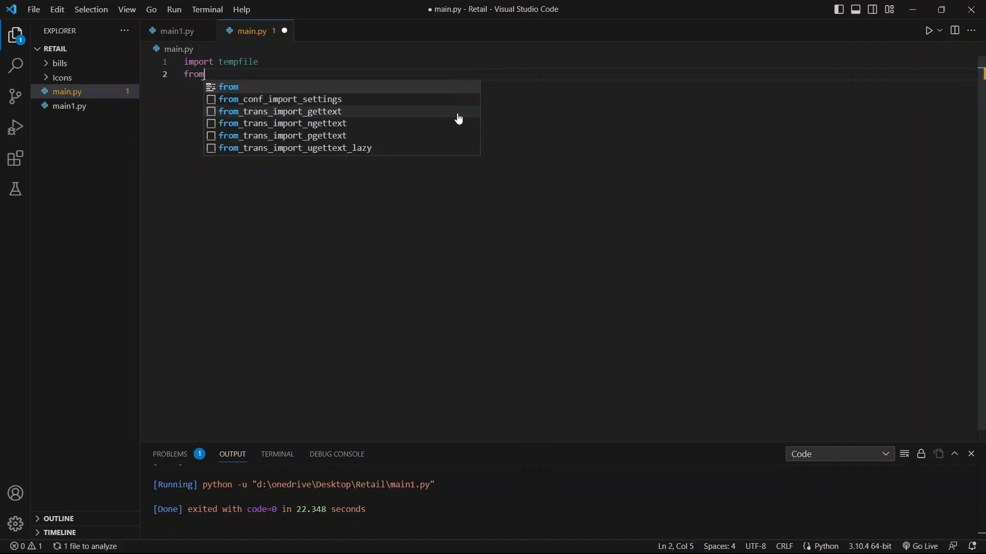
type("tkinter")
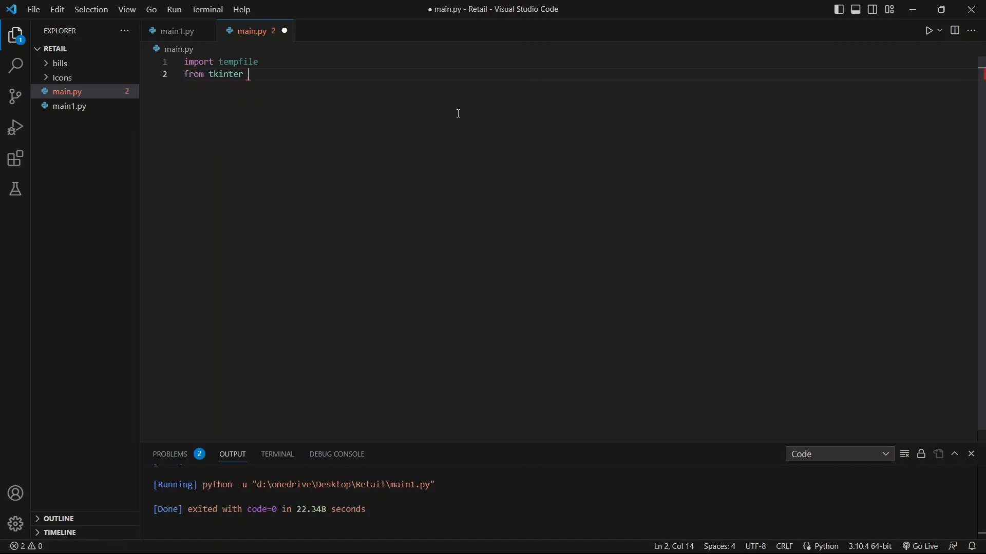
type("import *")
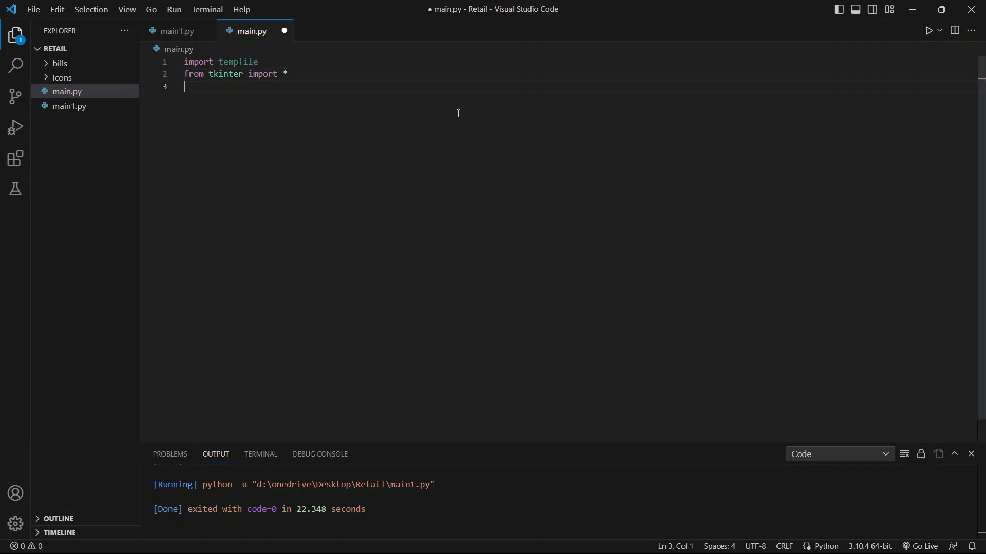
Import ttk, random, os and messagebox from tkinter.
type("from tkinter import")
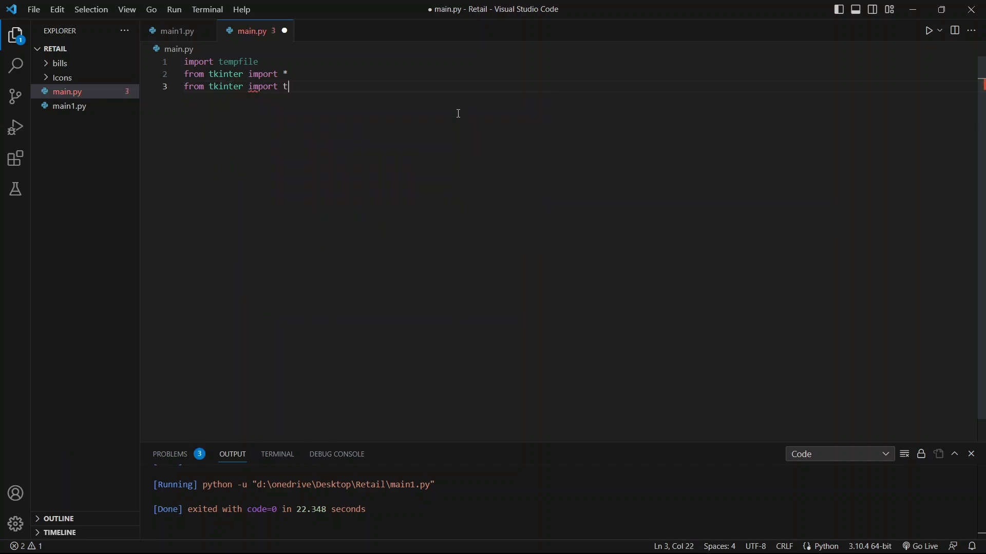
type("tk")
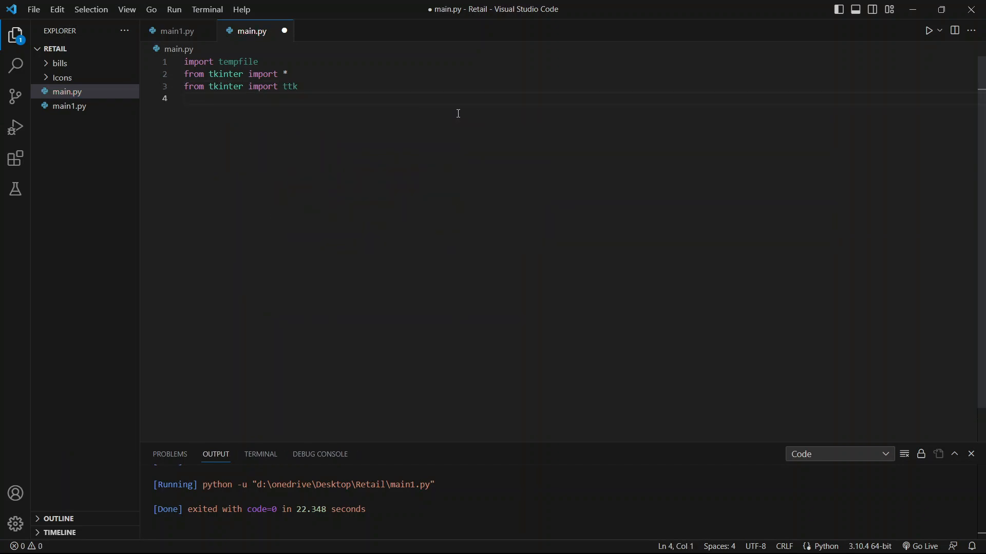
type("import")
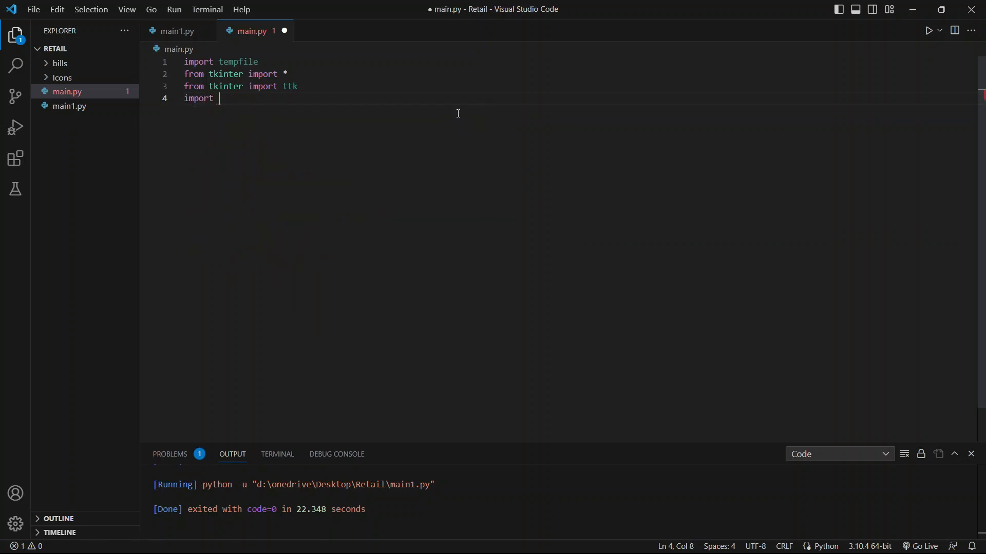
type("random ,os")
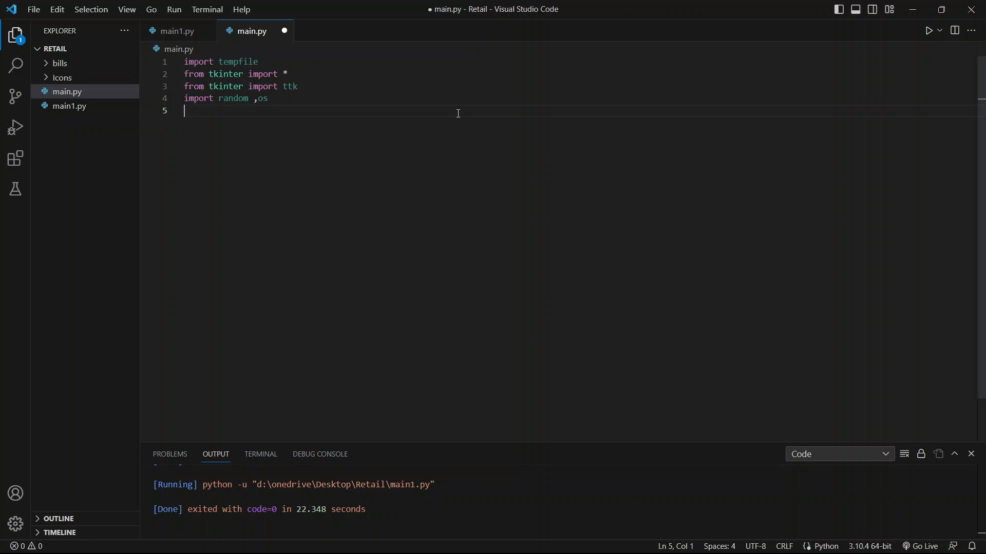
type("from tkinter import")
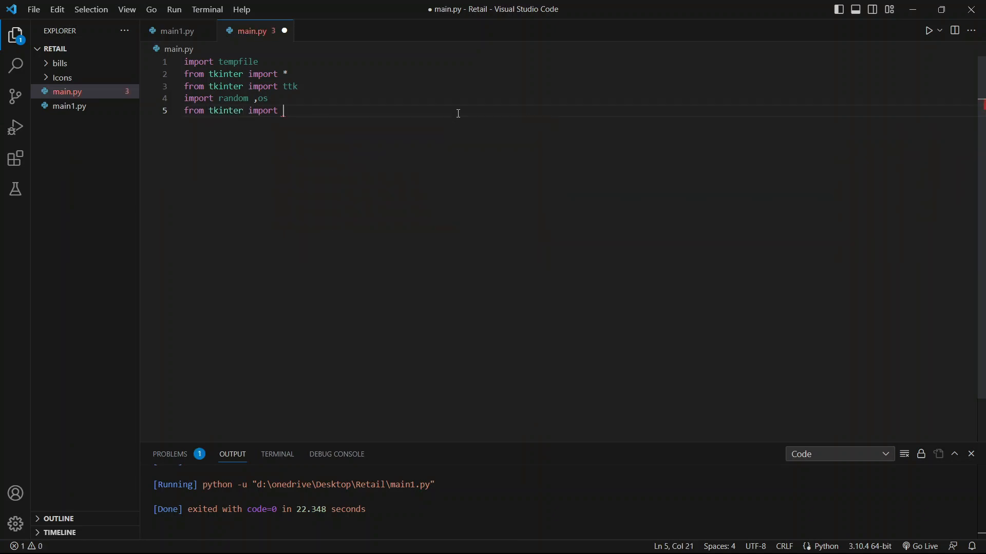
type("mess")
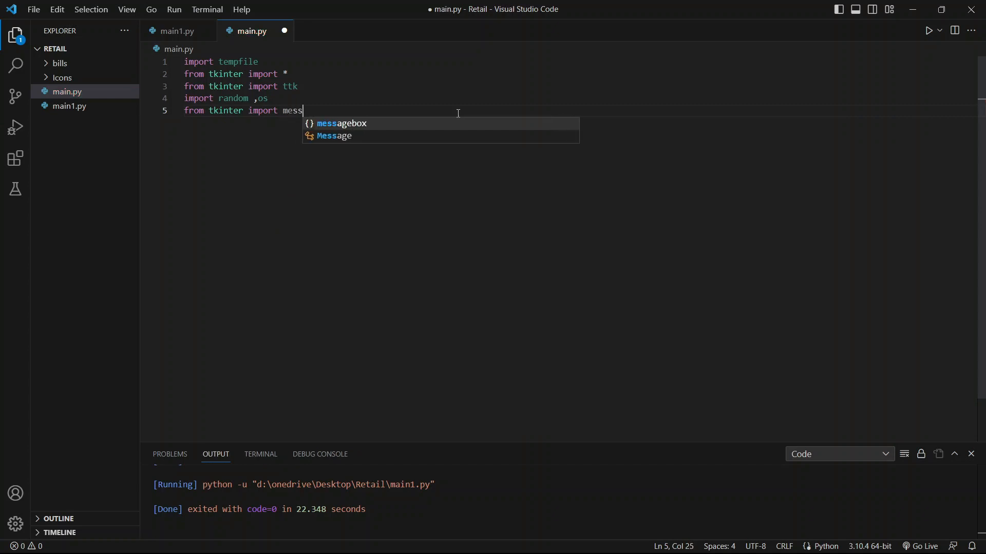
key("Enter")
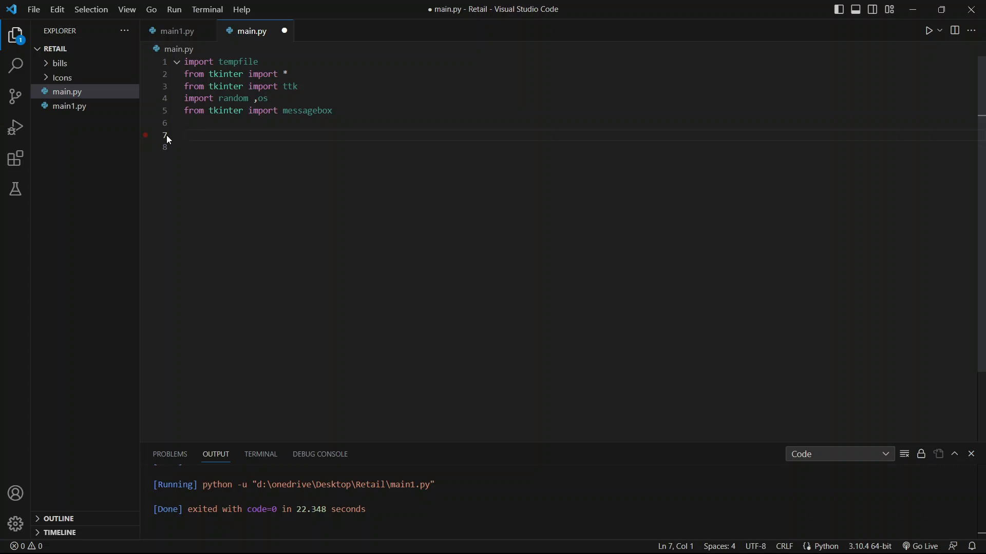
Define class Bill_app with an __init__ method taking root.
type("class")
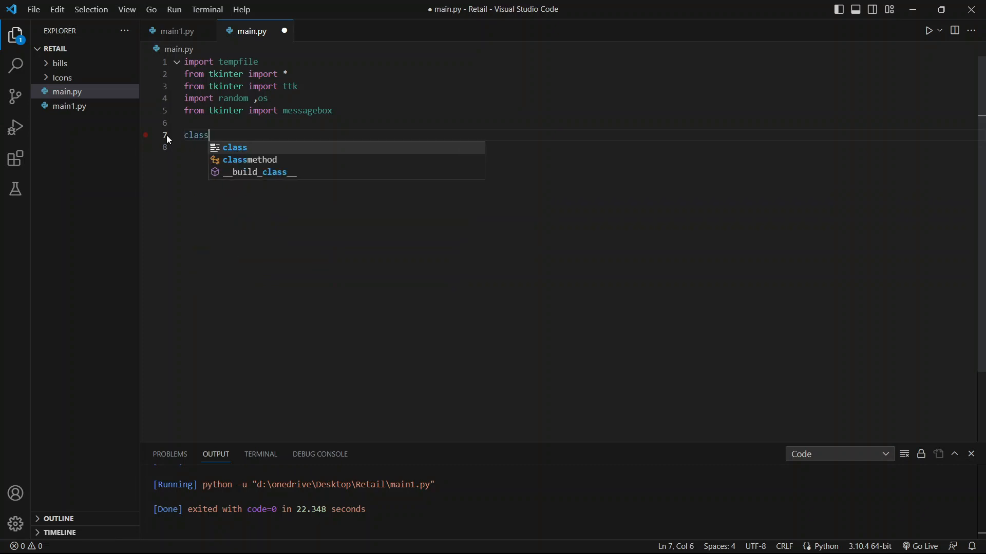
type("Bill_app():")
left_click(579, 146)
type("def __init__(self")
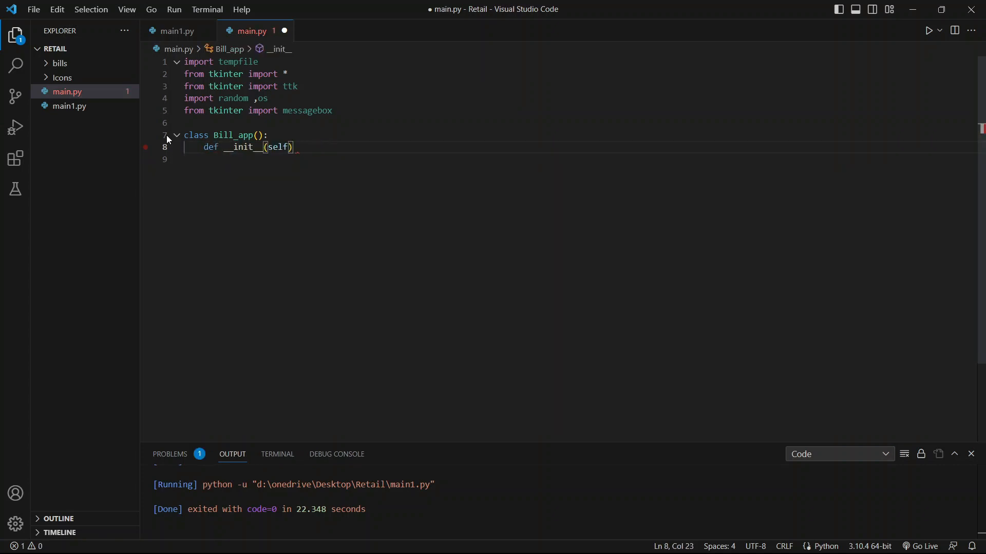
type(",r")
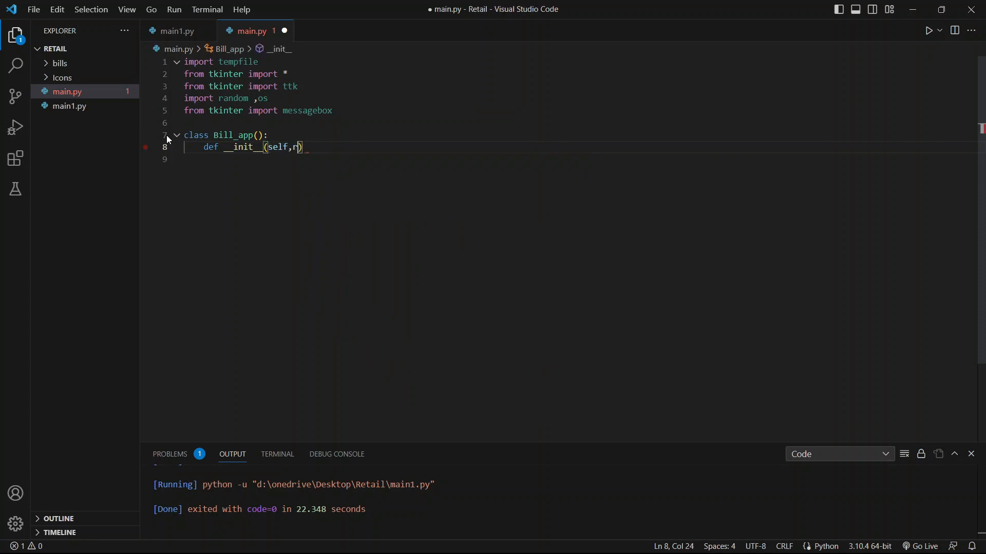
type("oot):")
type("if")
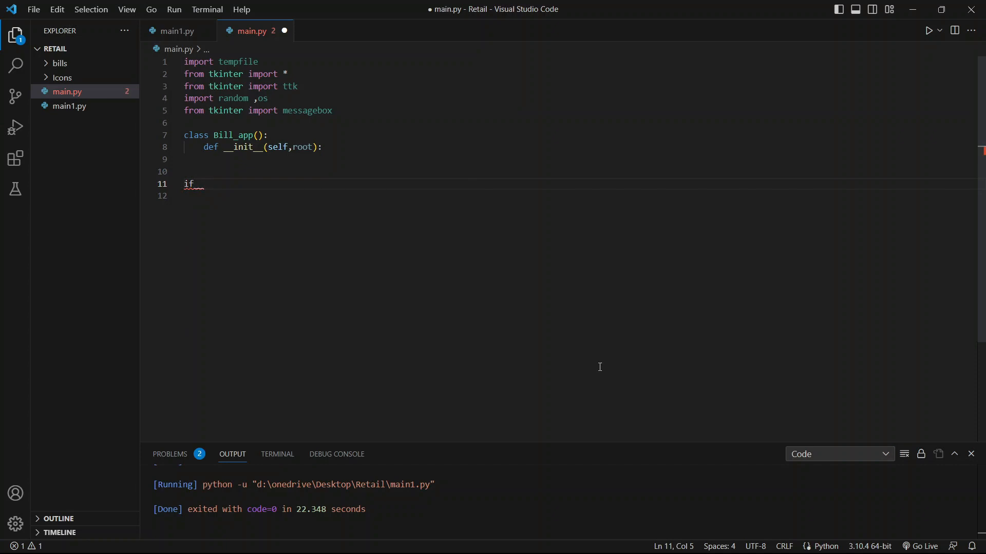
Add the __main__ guard creating root=Tk(), obj=Bill_app(root) and root.mainloop().
type("_m")
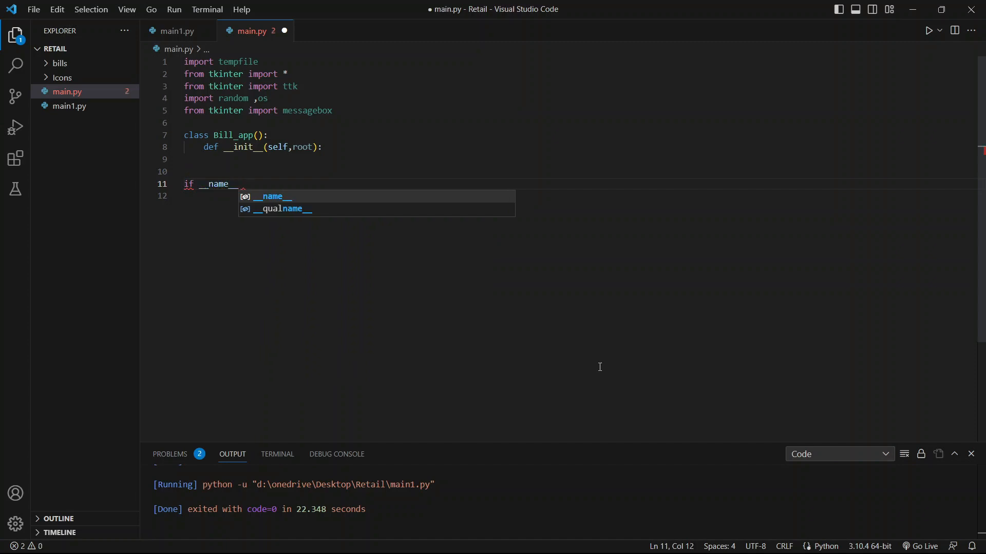
type("==")
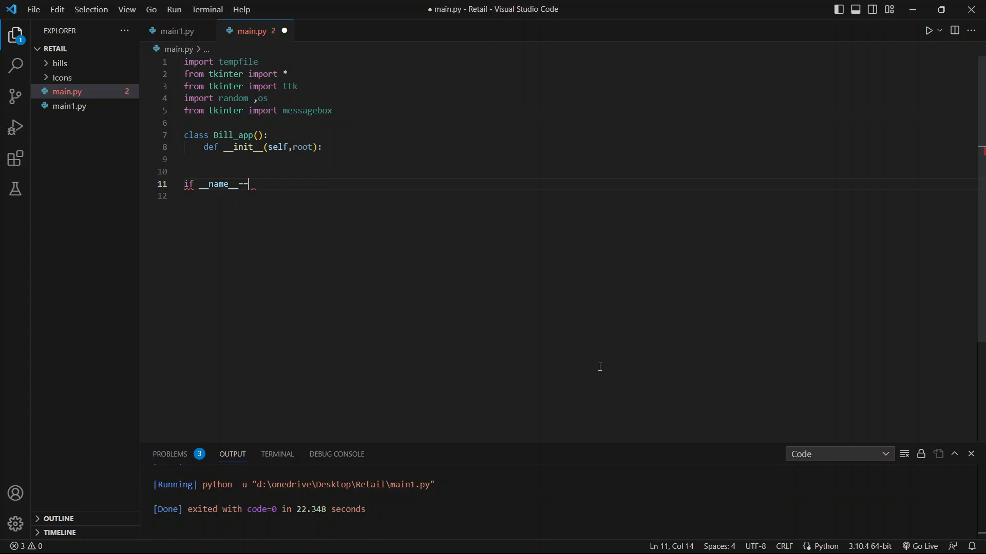
type("'__main")
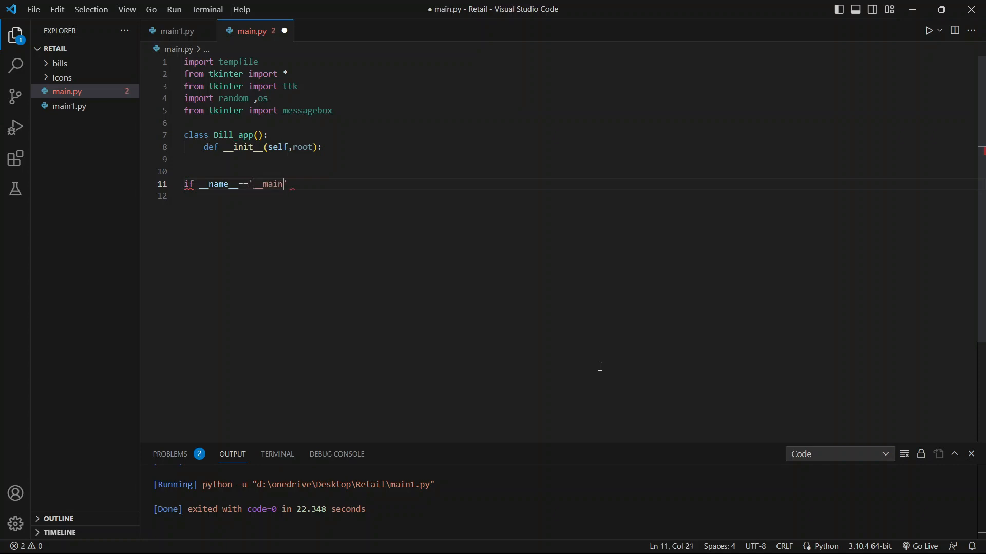
type("__':")
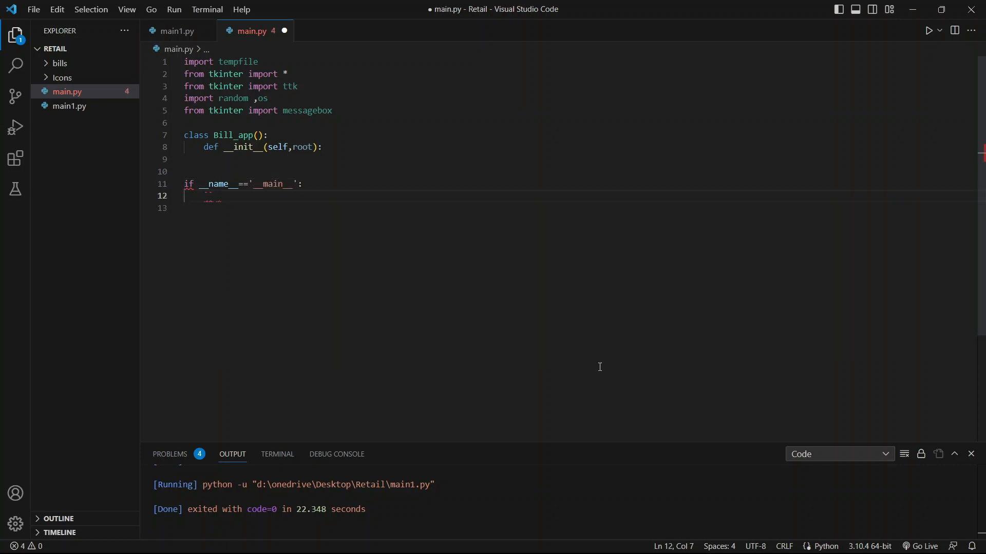
key("Backspace")
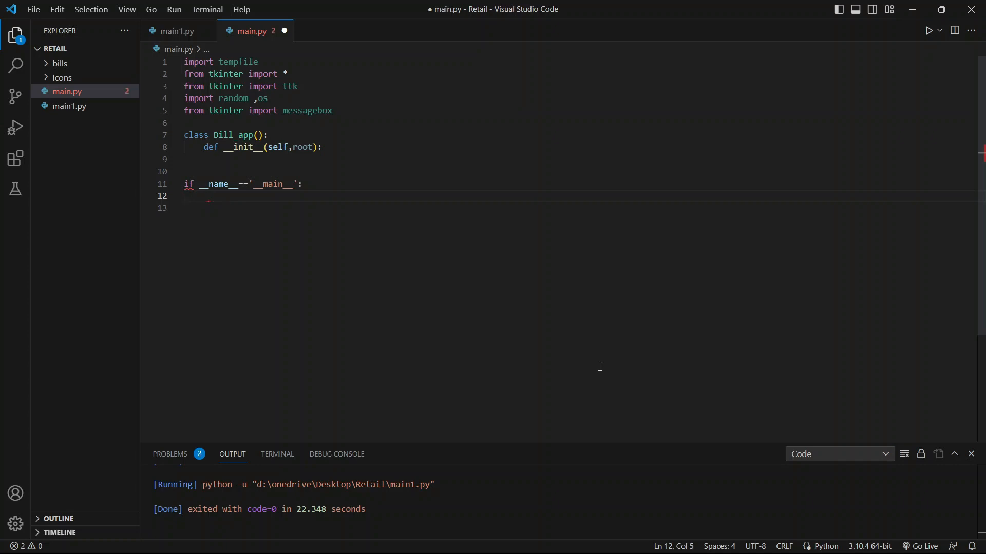
type("root=tk(")
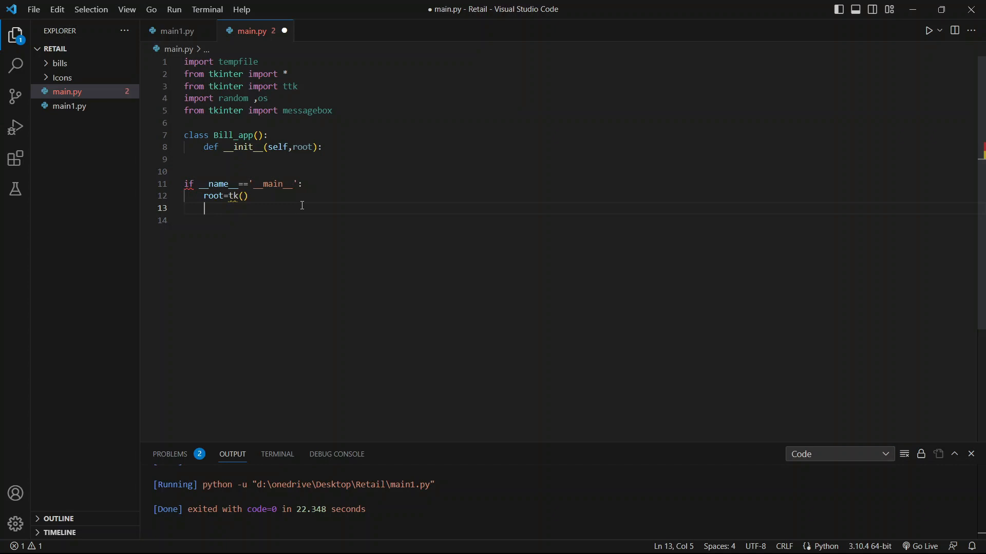
type("obj=")
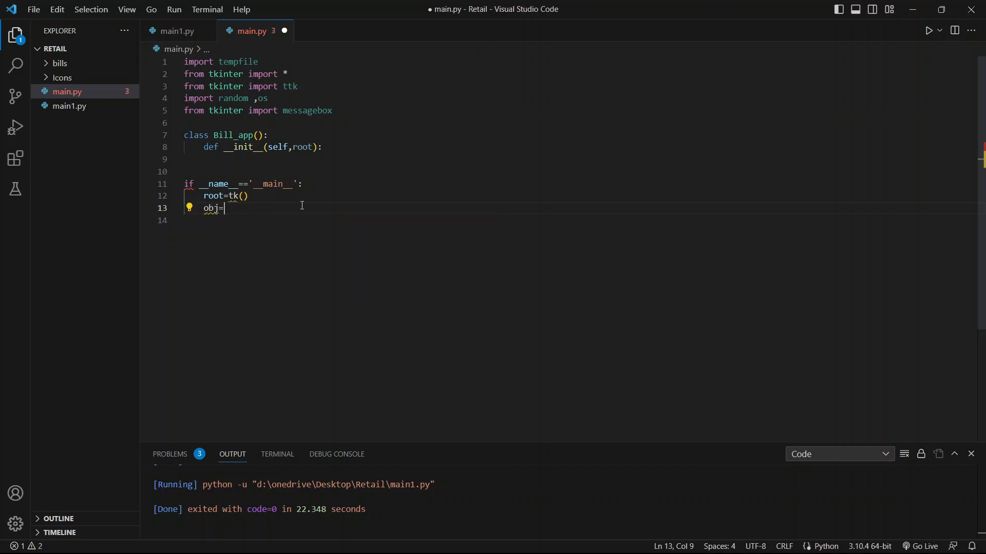
type("Bill_app")
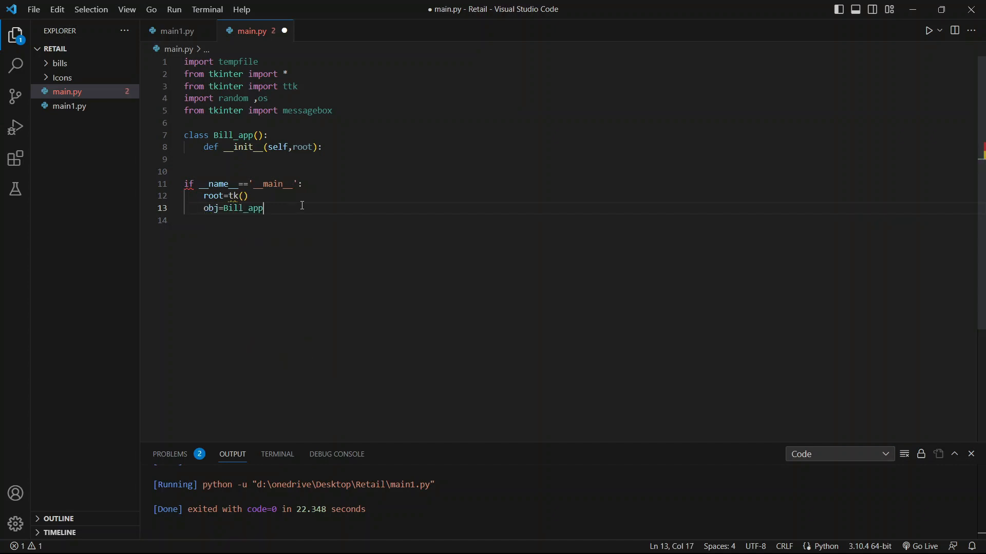
type("(root")
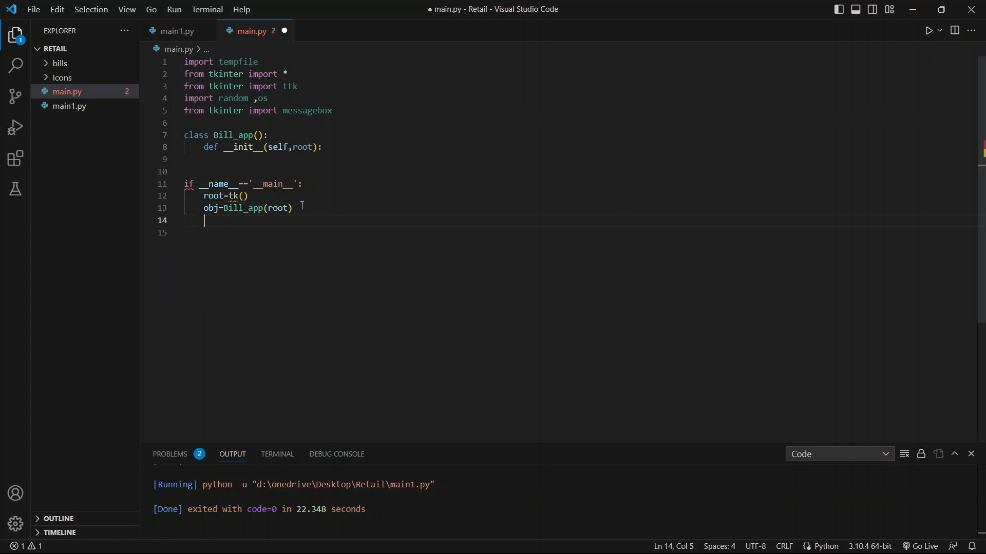
type("root.mainloop(")
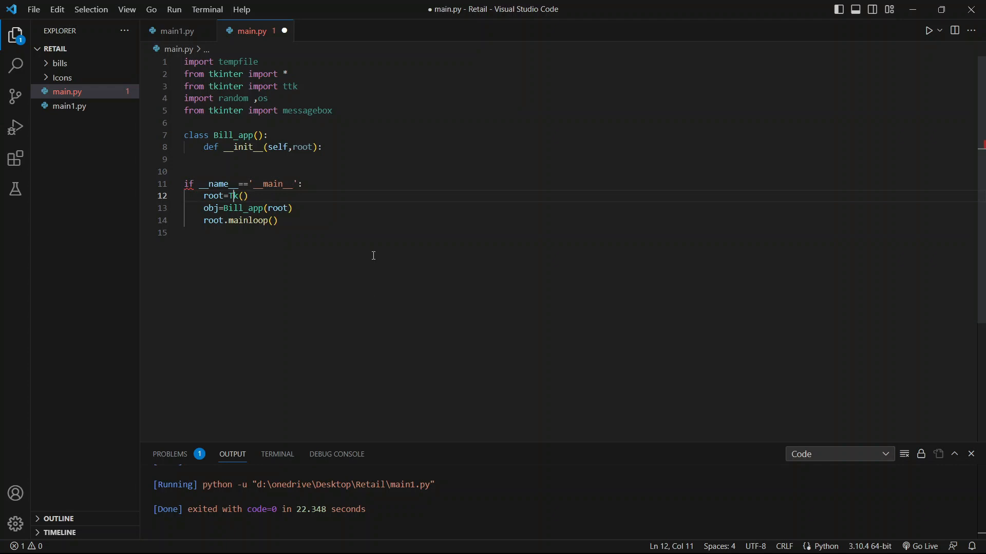
Store self.root, set title 'Billing software', bg #9b5de5, geometry 1200x700+100+100, and begin the top_image attribute.
type("self.root=root")
type("self.root.geometry(\"1200x700+100+100")
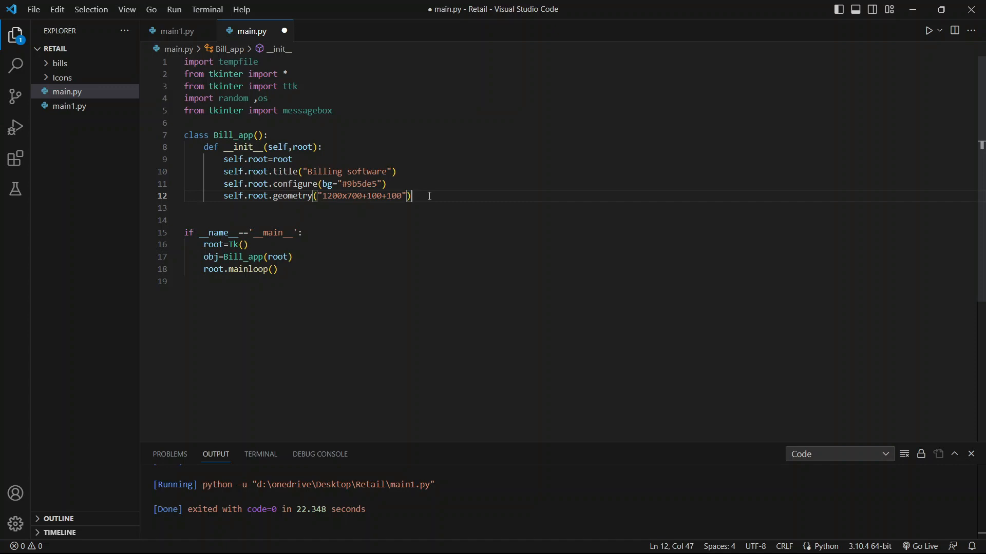
type("slef.")
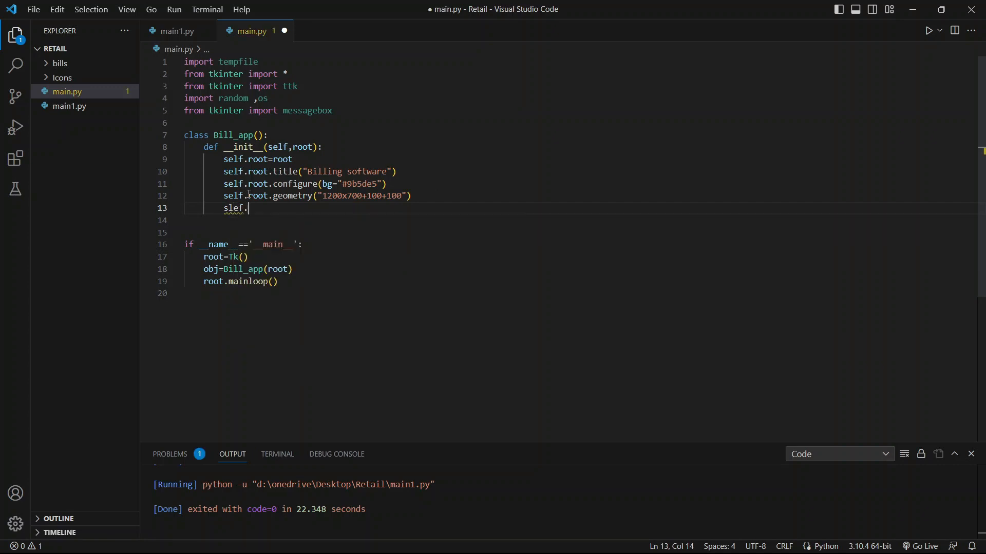
type("top")
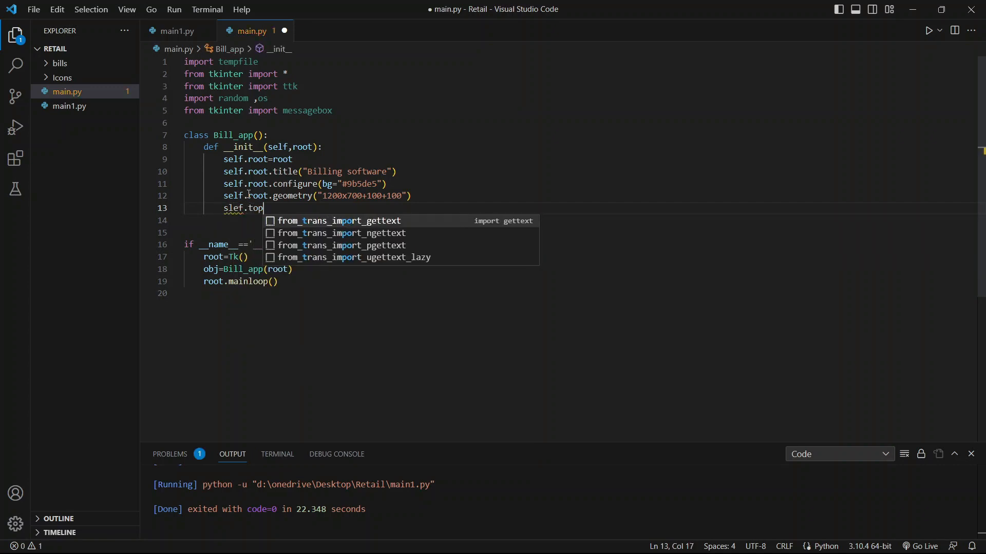
type("_im")
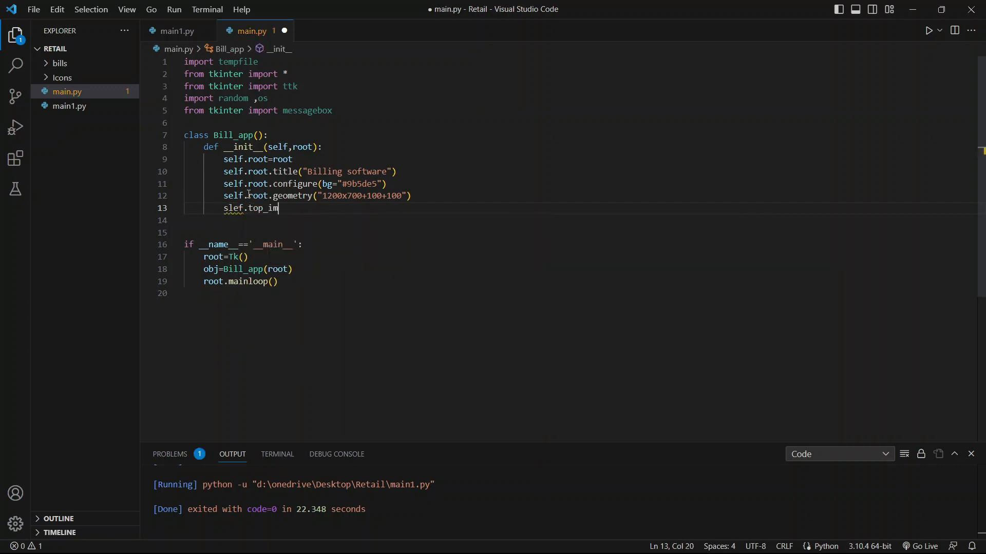
type("age")
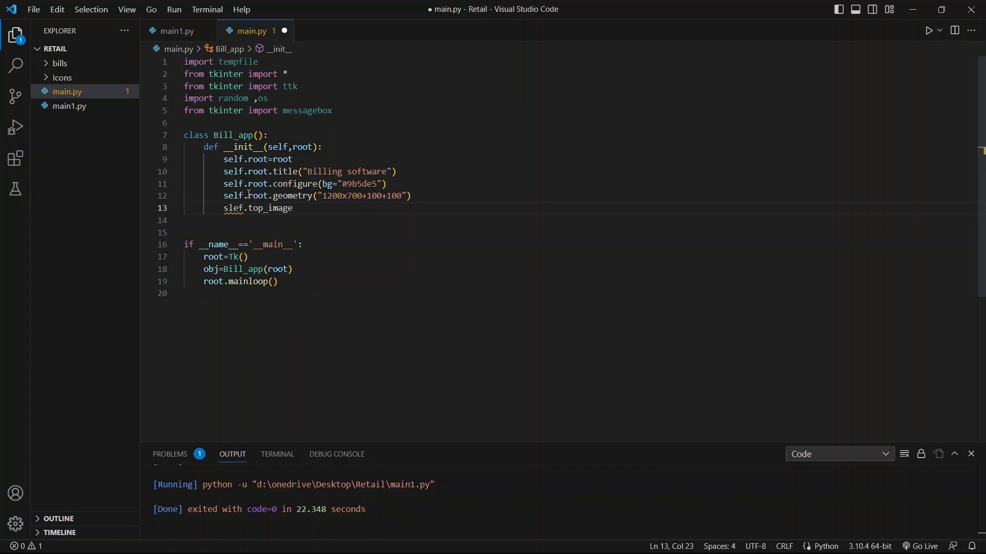
Load self.top_image1 as a PhotoImage from 'icons/bg.png'.
type("1=")
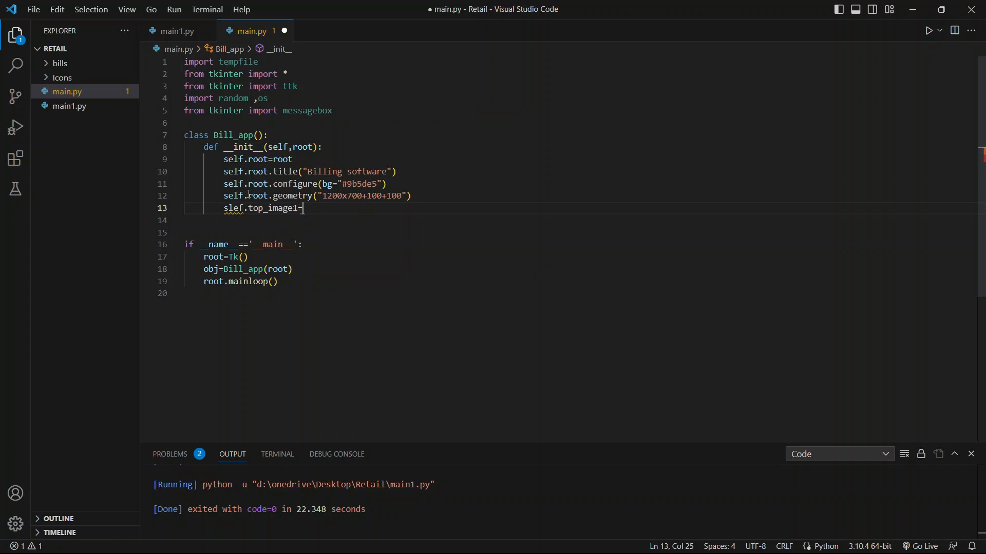
type("PhotoImage()")
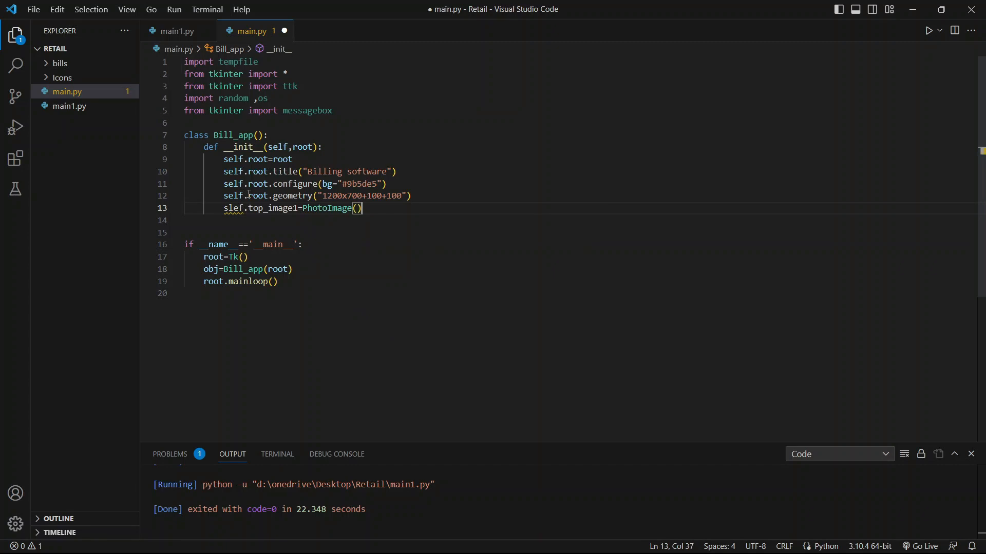
type("file=")
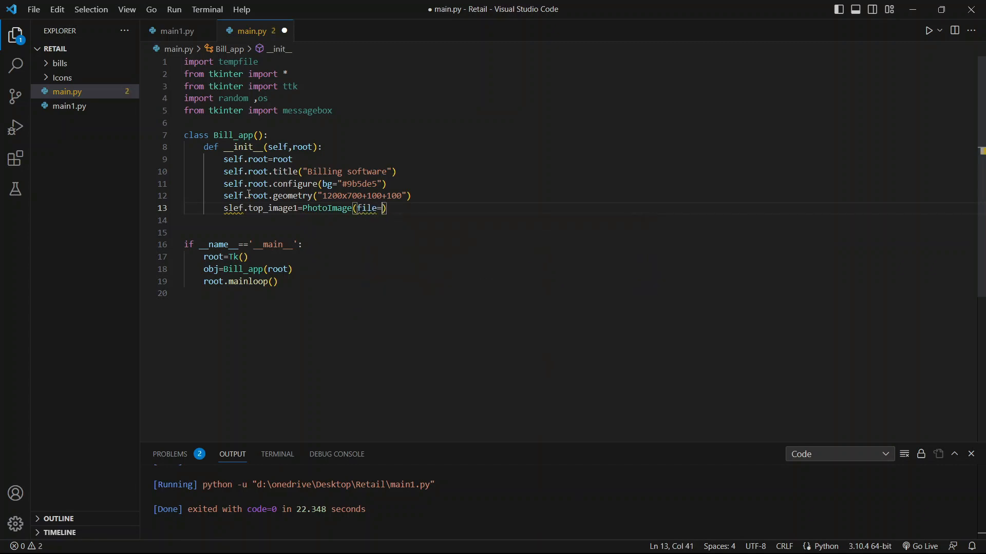
type("'icons'")
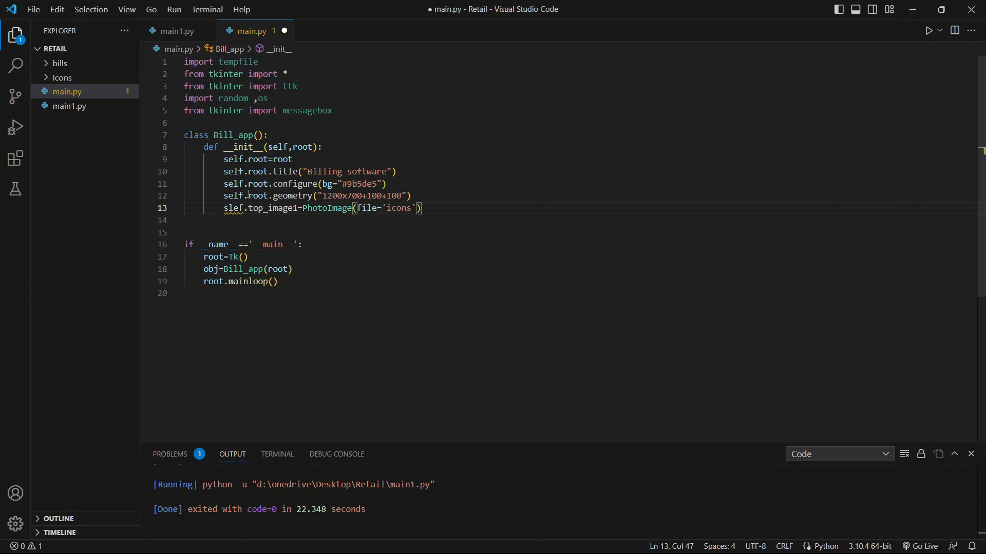
type("/bg,")
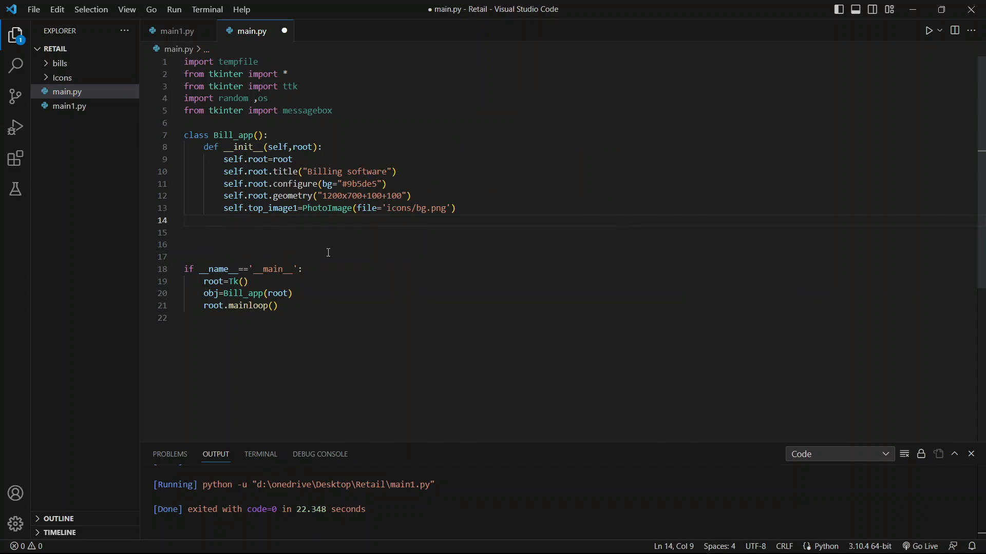
Create top_image_label1 as a Label on root showing self.top_image1 with bg 'white'.
type("self.")
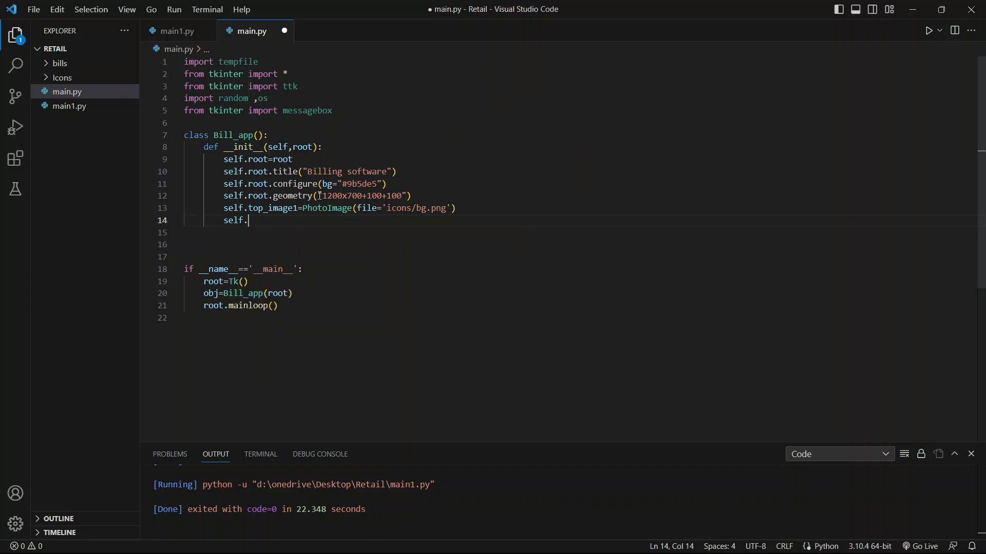
type("top_i")
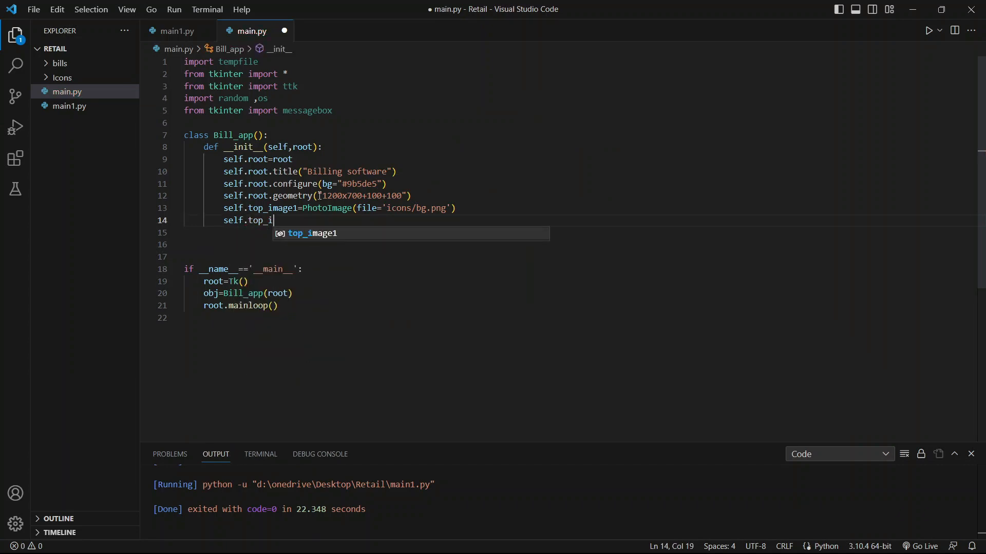
type("mage")
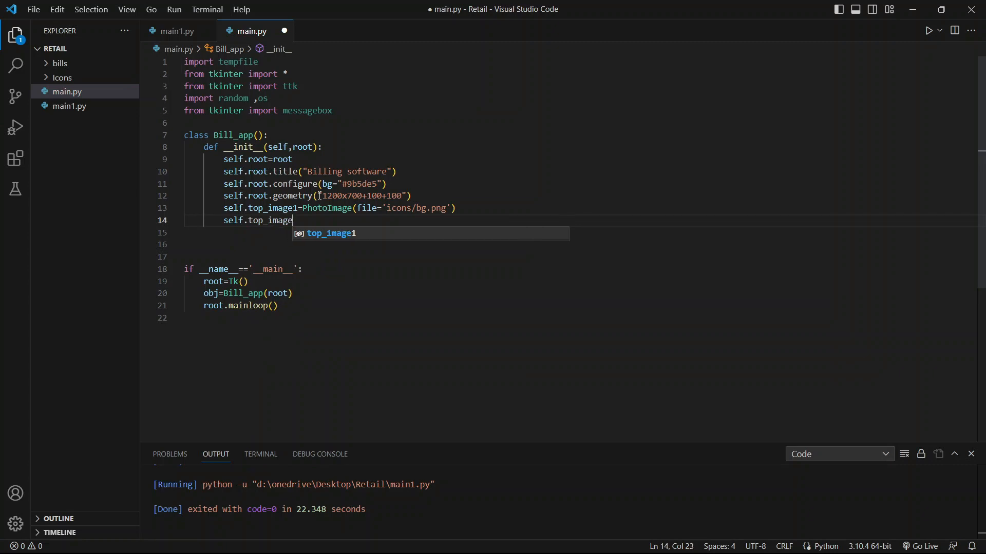
type("_label")
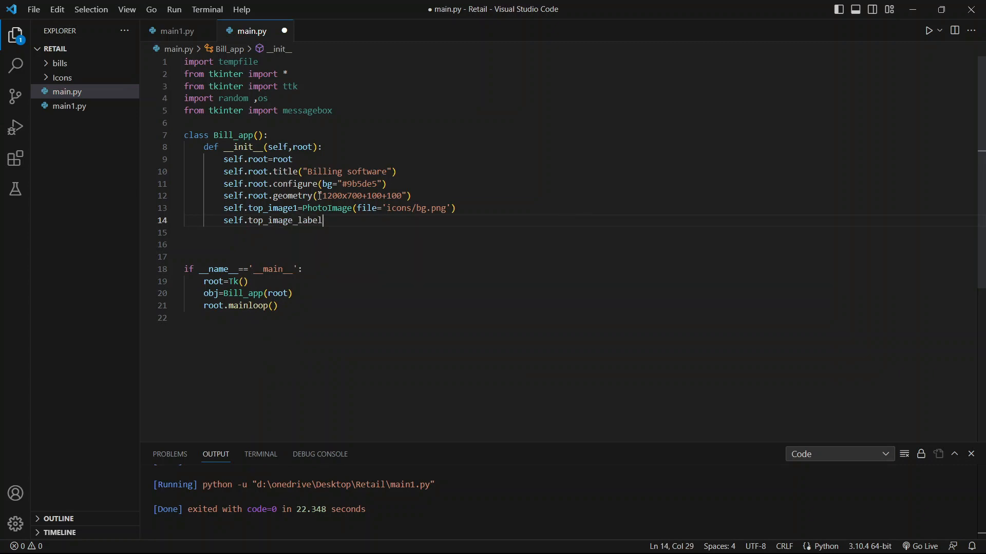
type("1=Label")
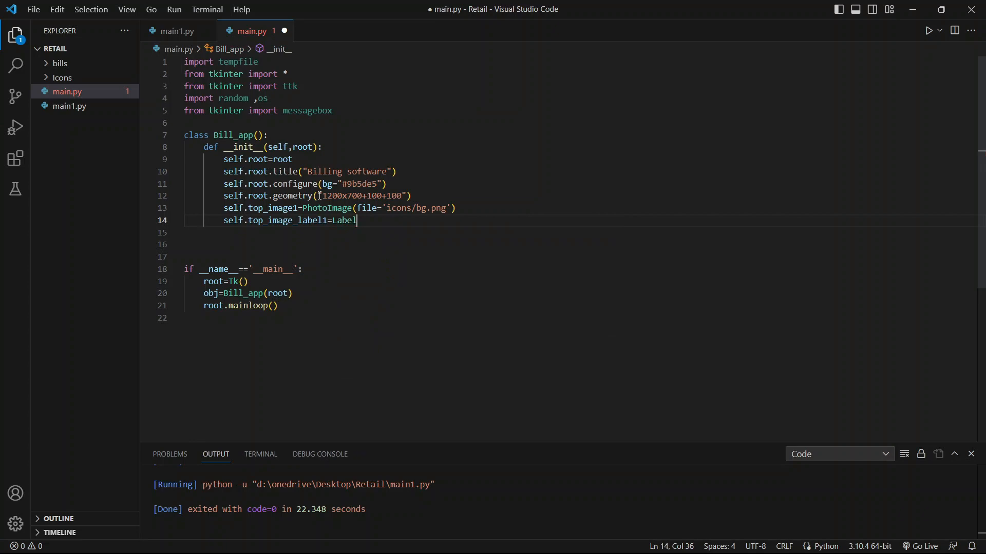
type("(ro")
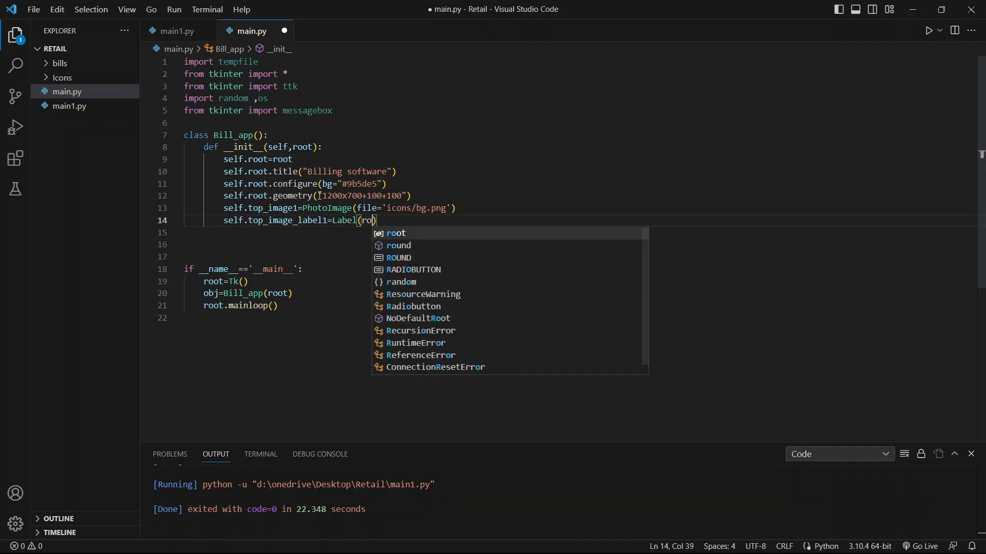
type(",image")
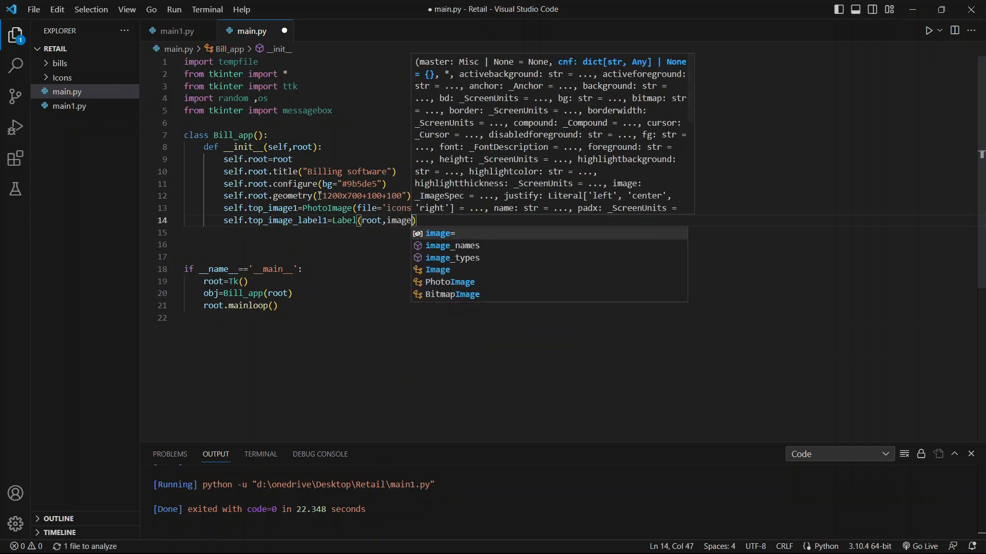
type("=self")
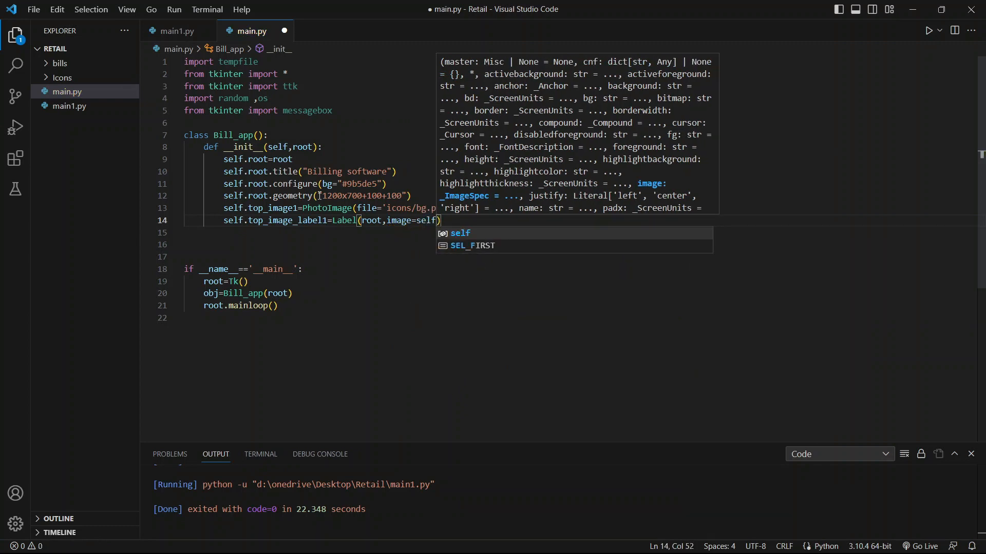
type(".top")
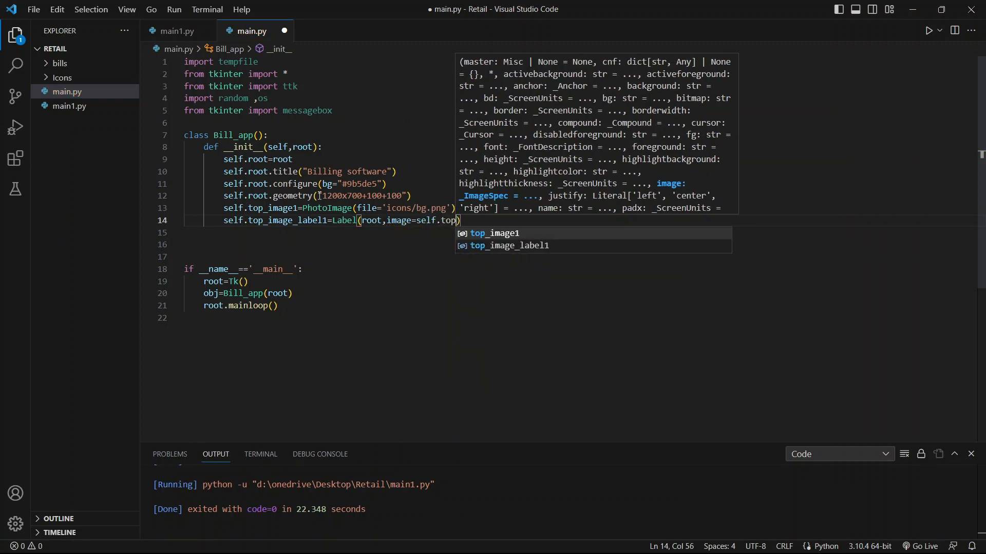
type("_image")
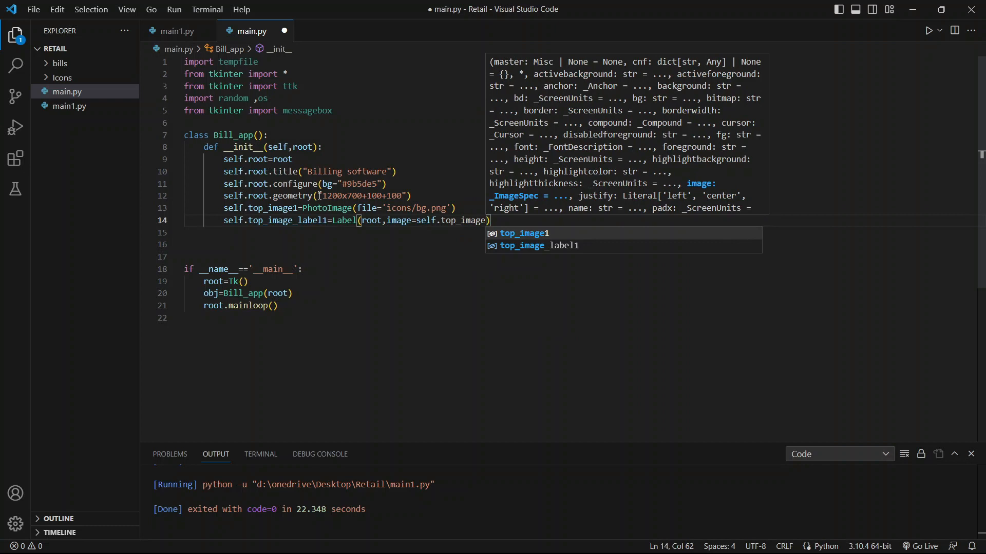
type(",bg='white")
left_click(577, 232)
type("self")
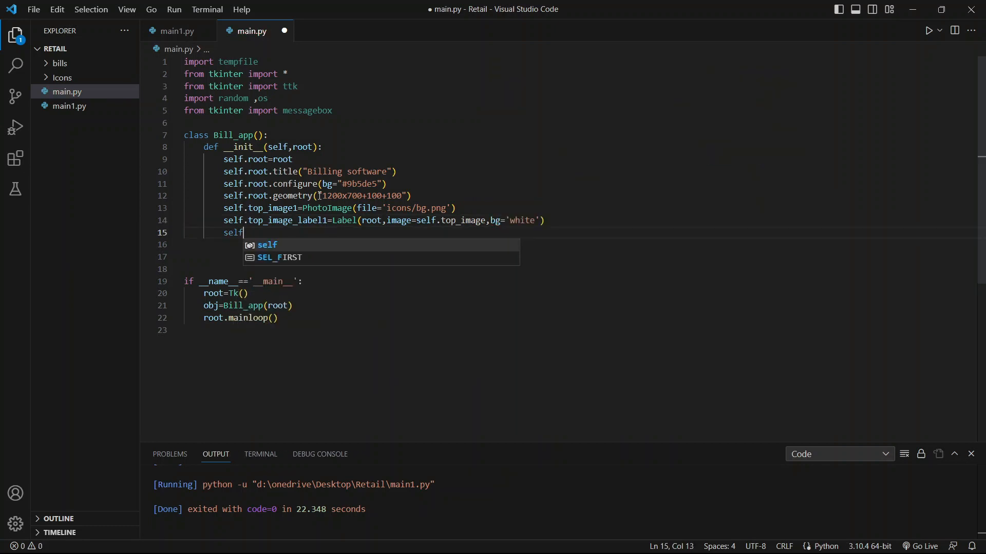
type(".top_image_label1")
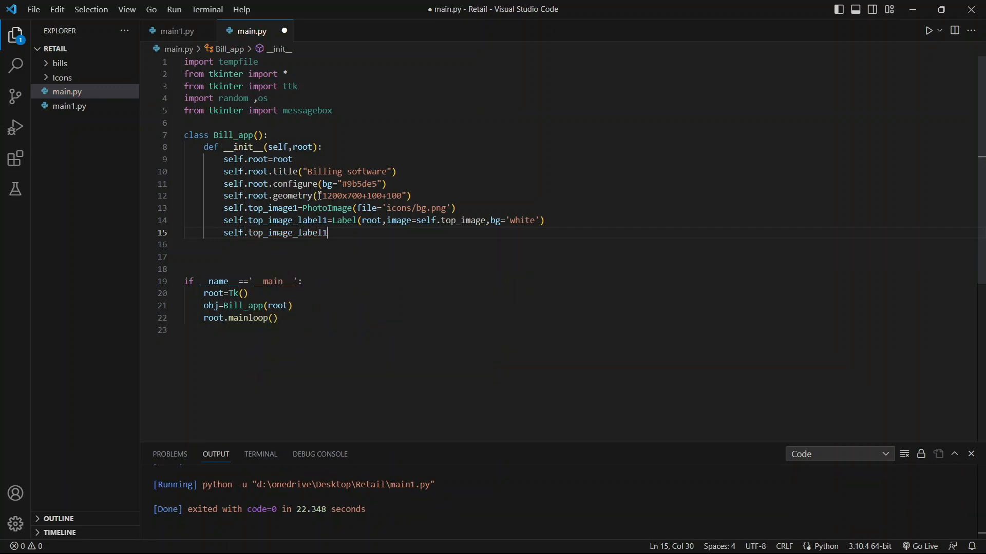
Place top_image_label1 at x=-2, y=-2 so the image fills the window.
type(".place")
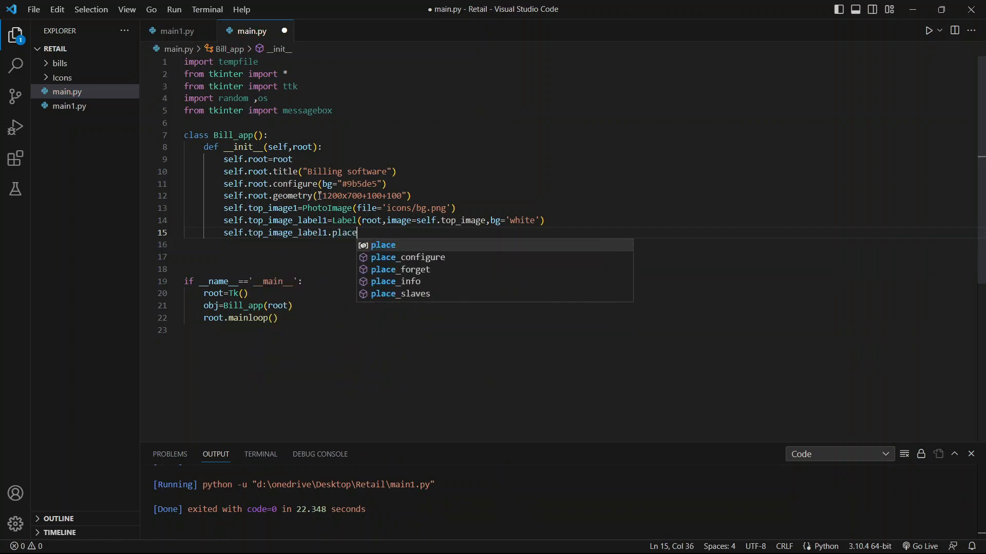
type("()")
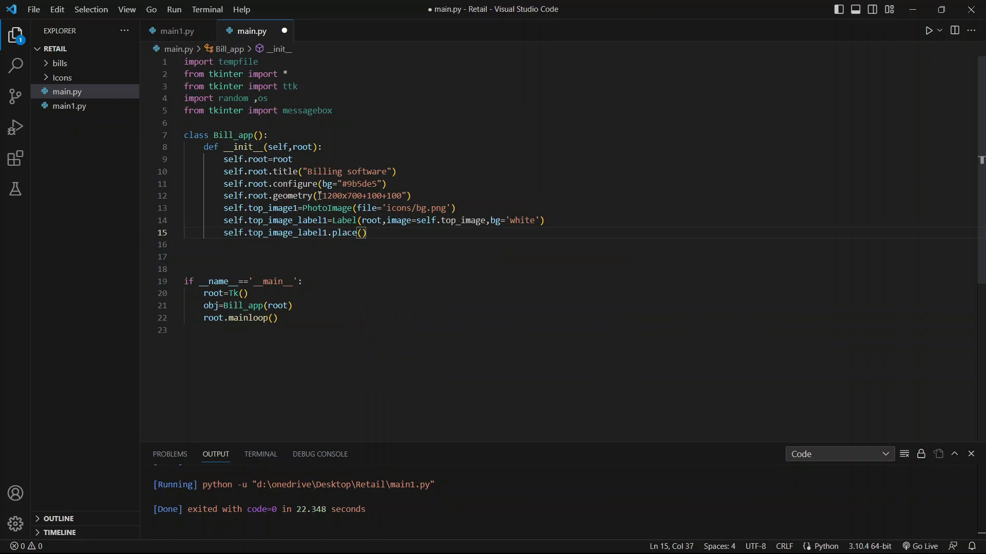
type("x=-2,")
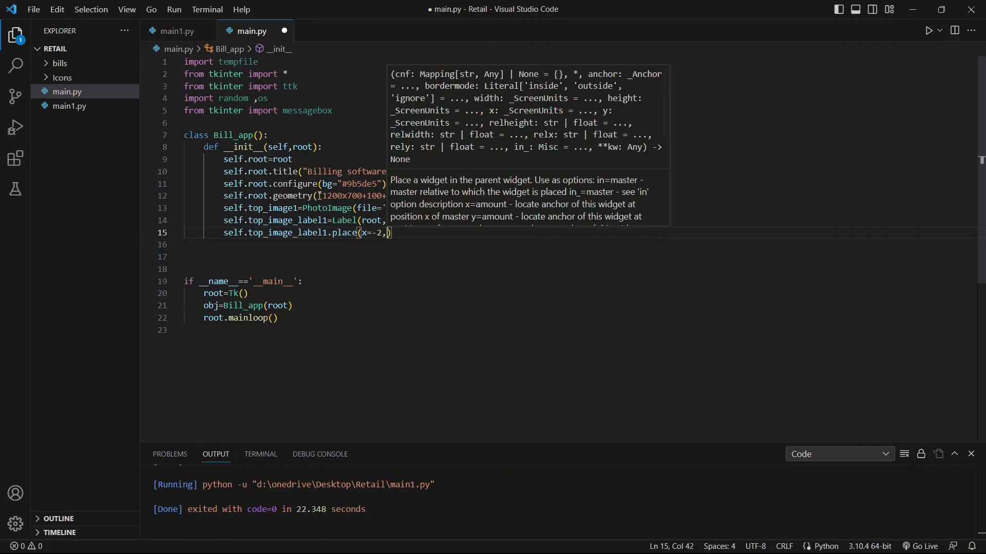
type("y=-2")
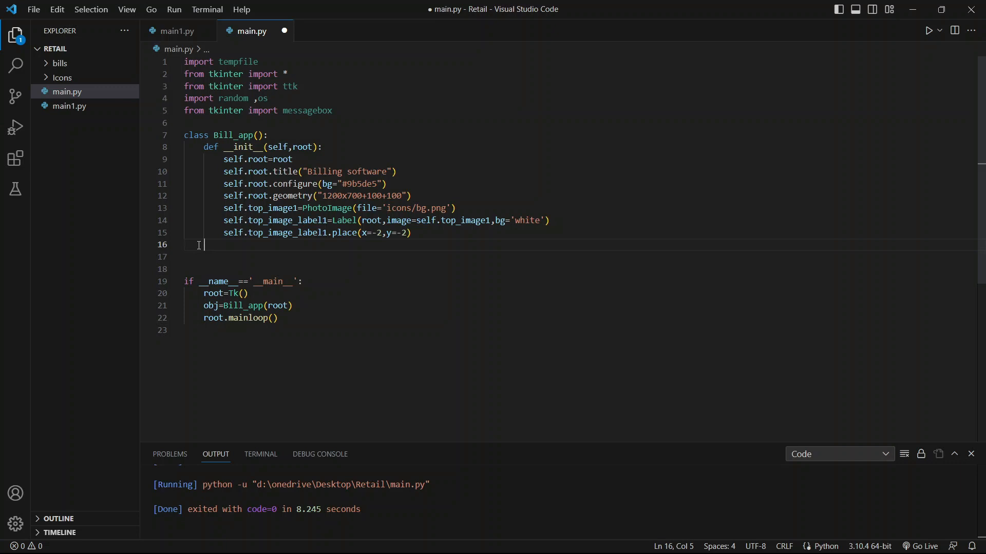
Add self.root.overrideredirect(True) to remove the title bar and run main.py.
key("Tab")
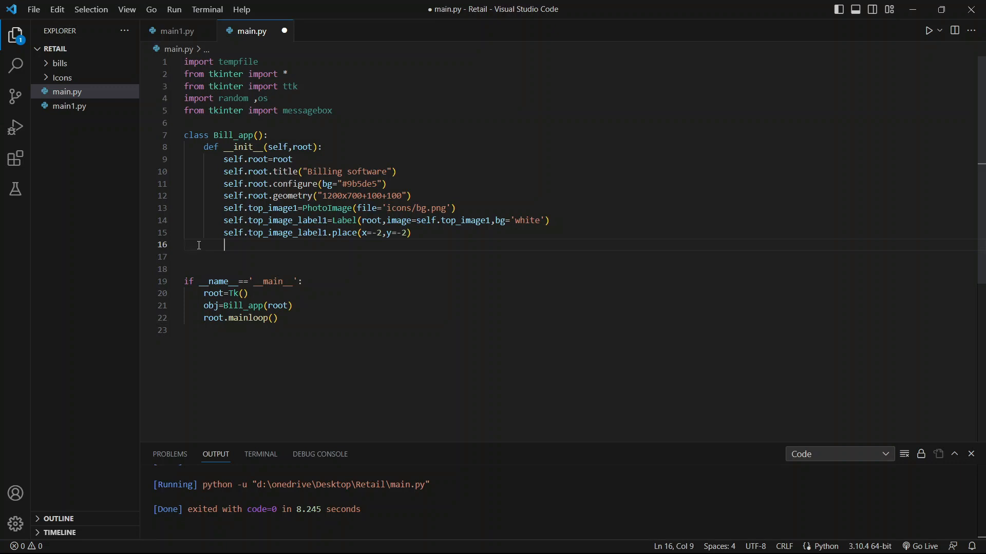
type("self")
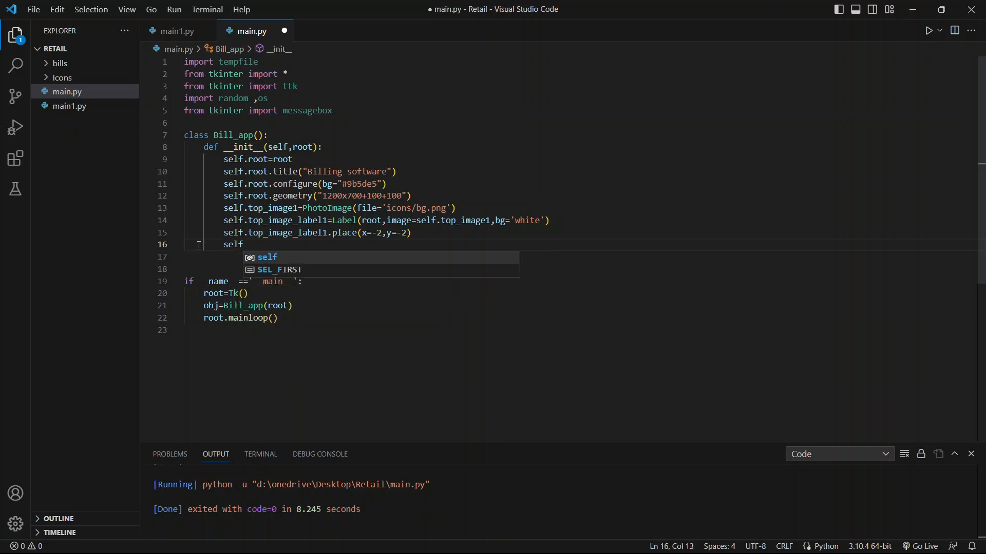
type(".root.")
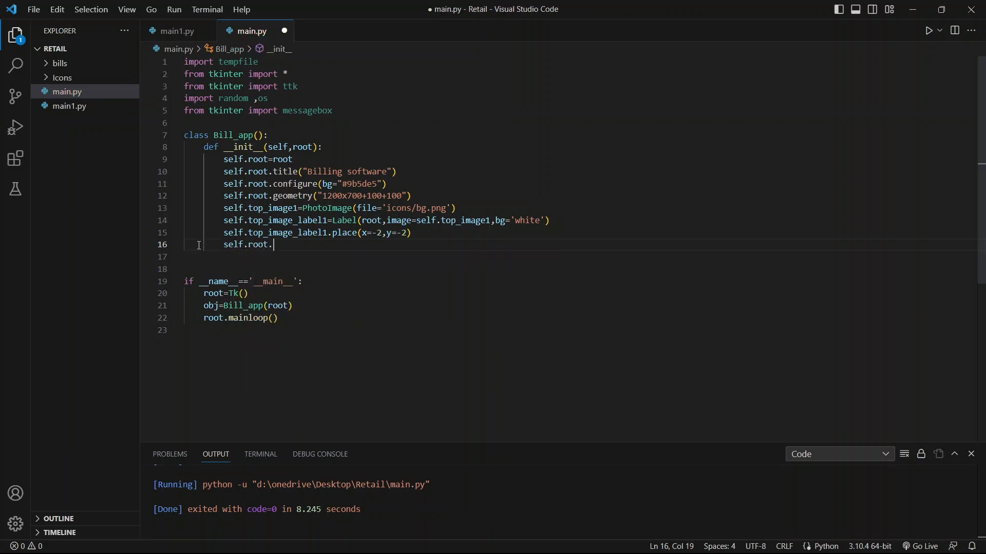
type("overriderredirect(")
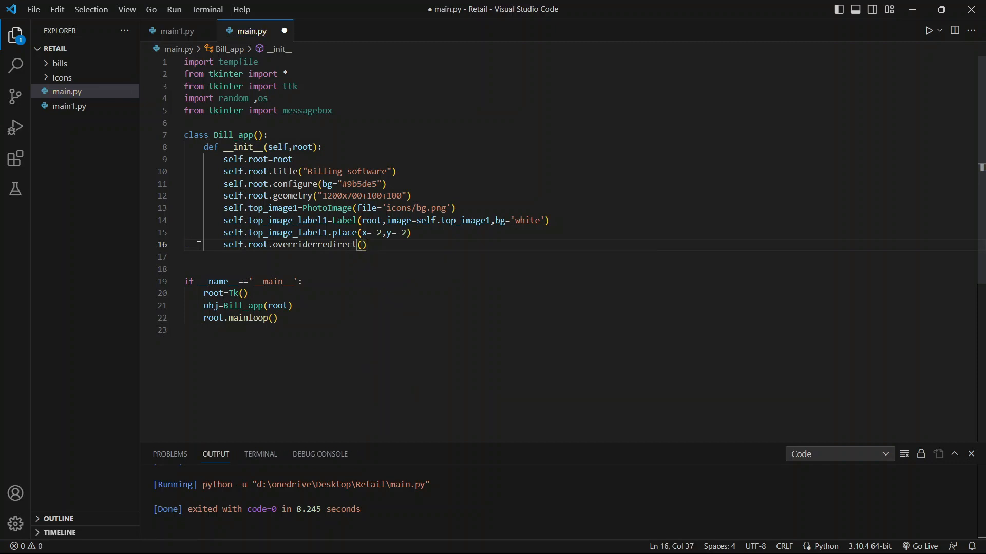
type("True")
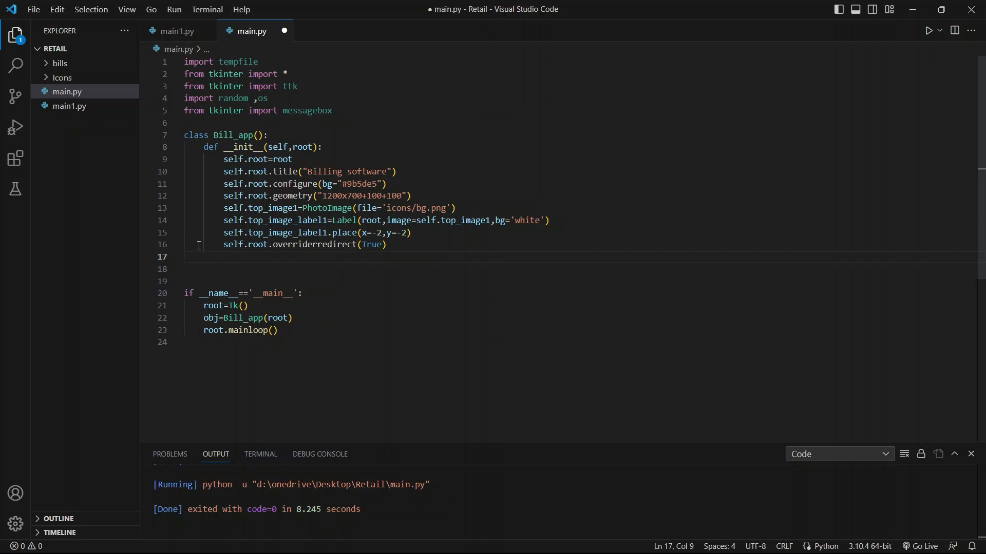
key("Enter")
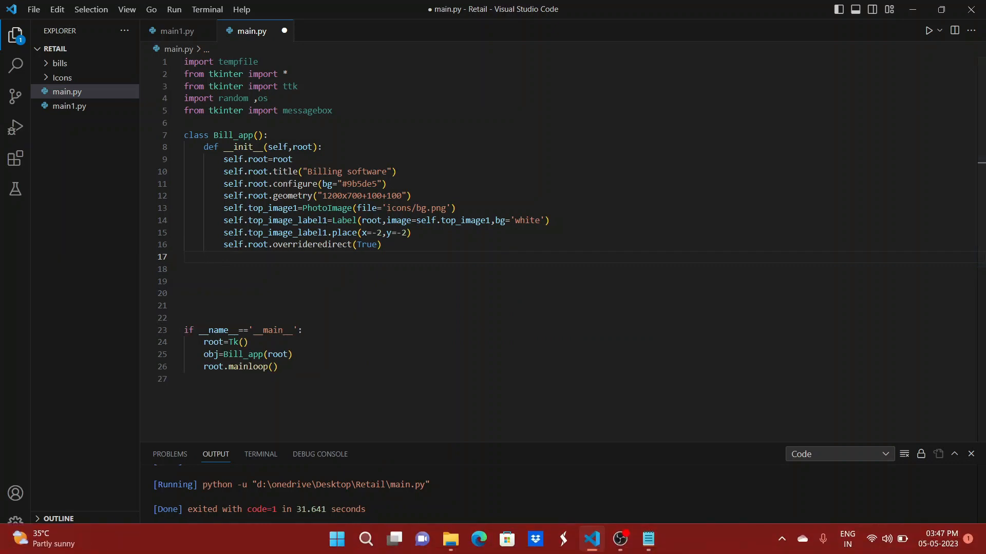
left_click(914, 30)
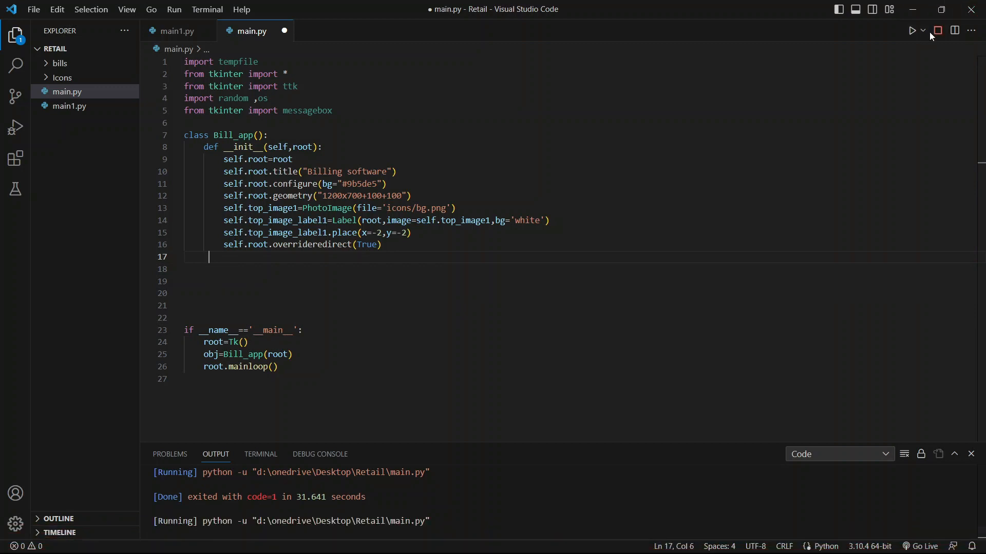
Run the script again and inspect the borderless billing window with its background image.
left_click(916, 30)
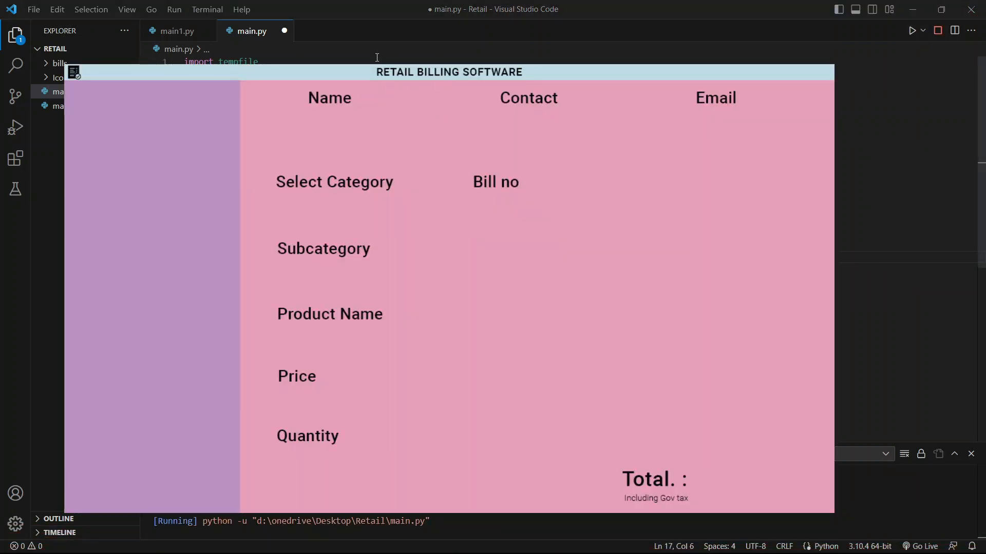
mouse_move(175, 31)
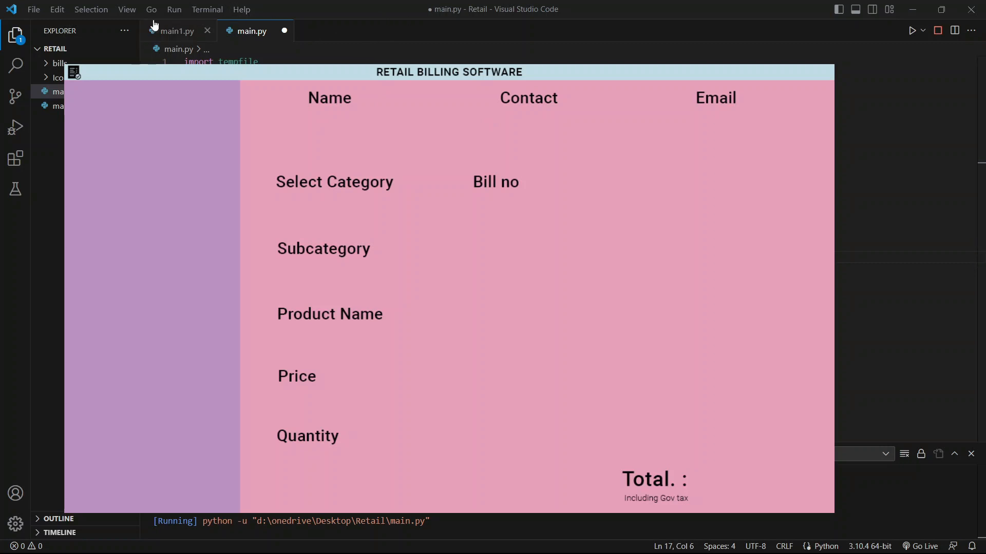
mouse_move(447, 56)
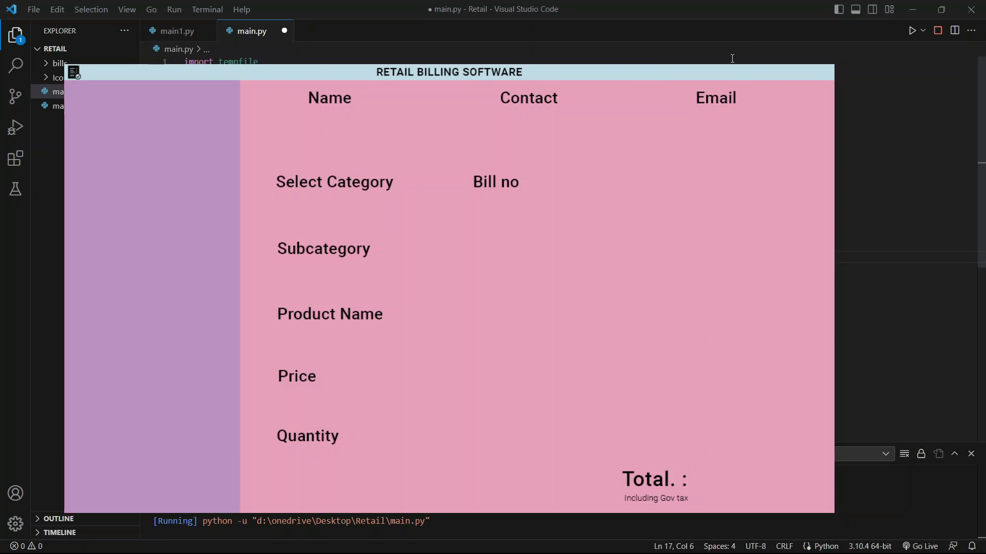
mouse_move(845, 58)
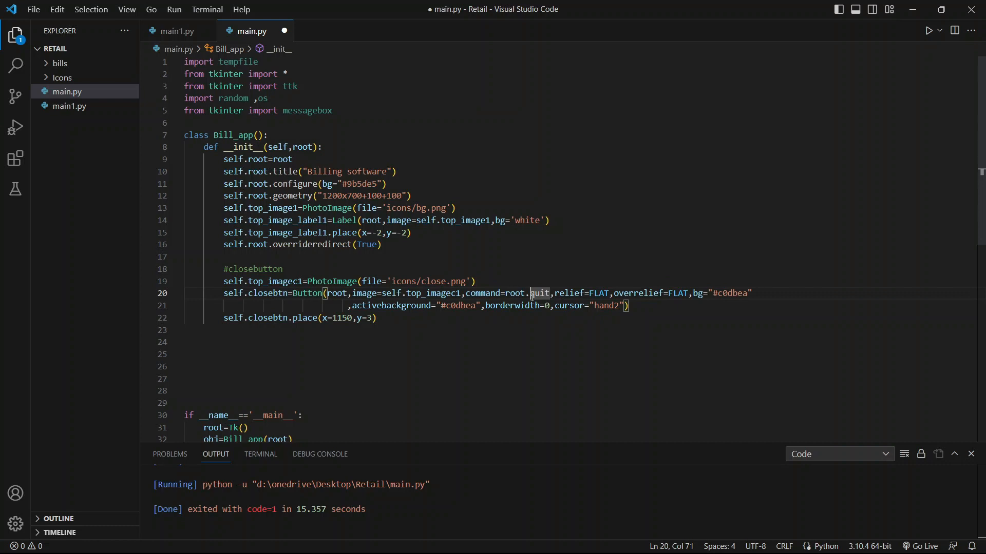
Select text in the close-button block placed at x=1150, y=3 before saving main.py.
left_click_drag(554, 292, 654, 292)
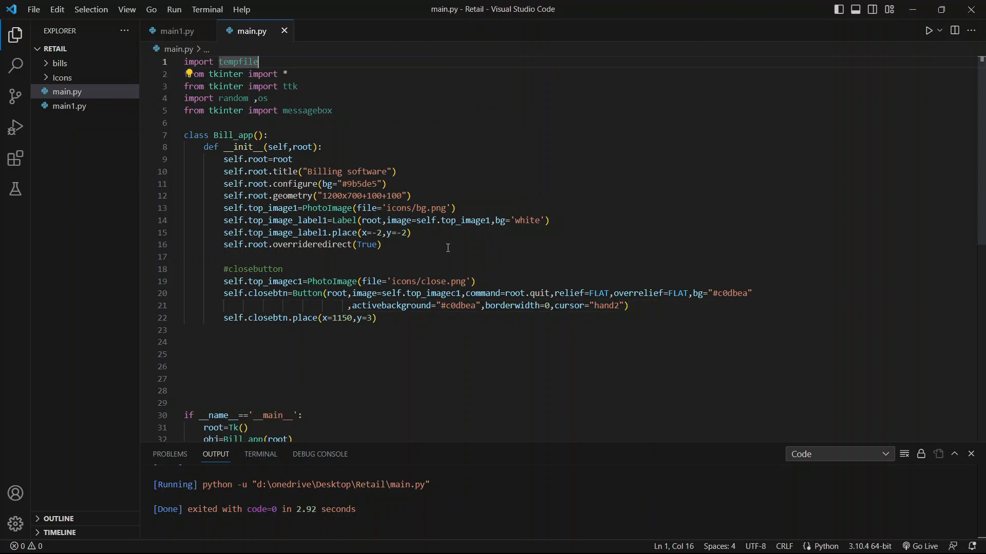
mouse_move(929, 30)
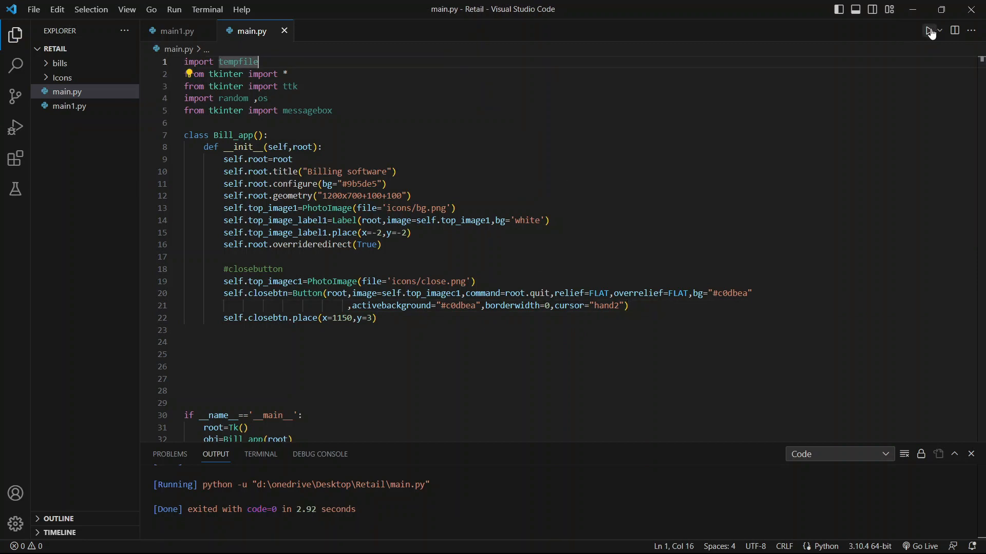
Run main.py and close the borderless billing window with its custom close button, exiting with code 0.
left_click(929, 29)
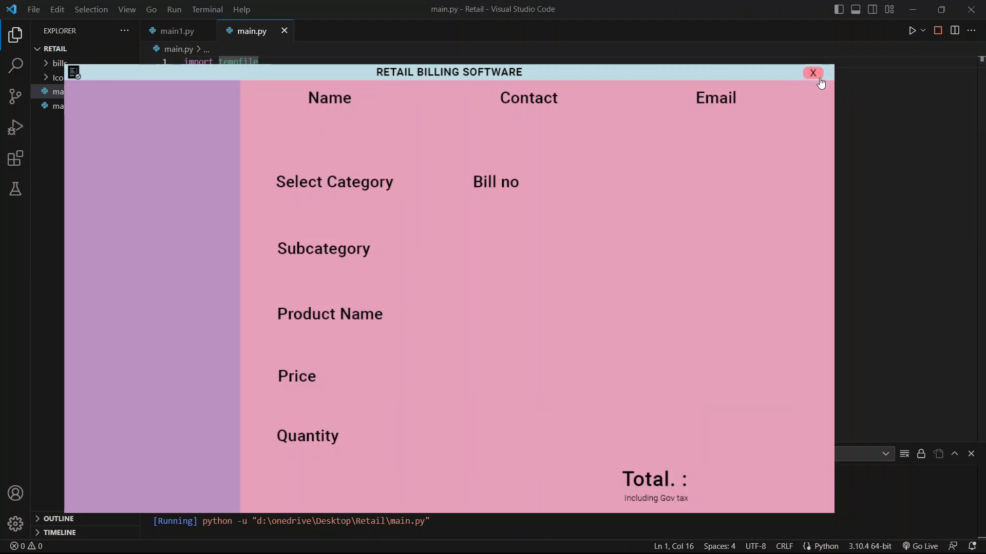
left_click(811, 73)
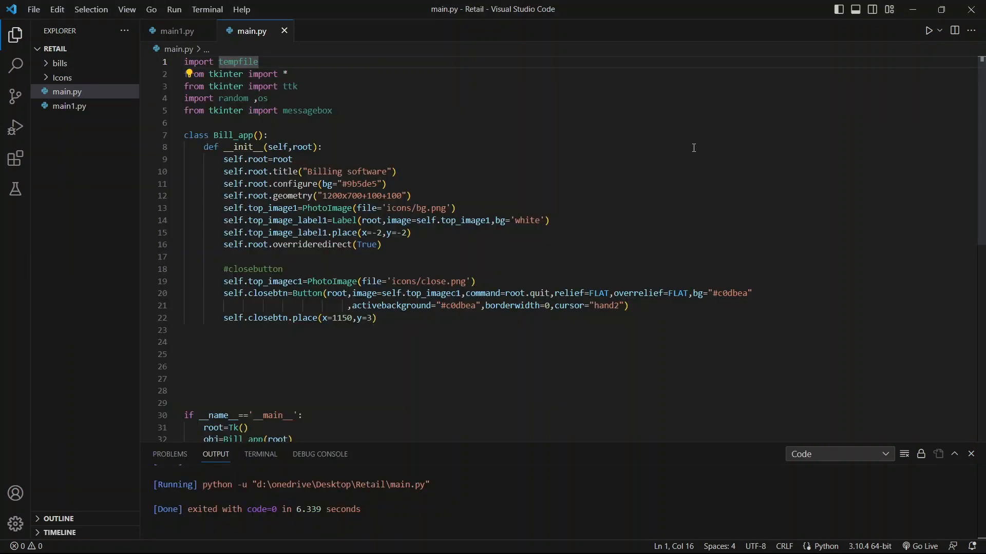